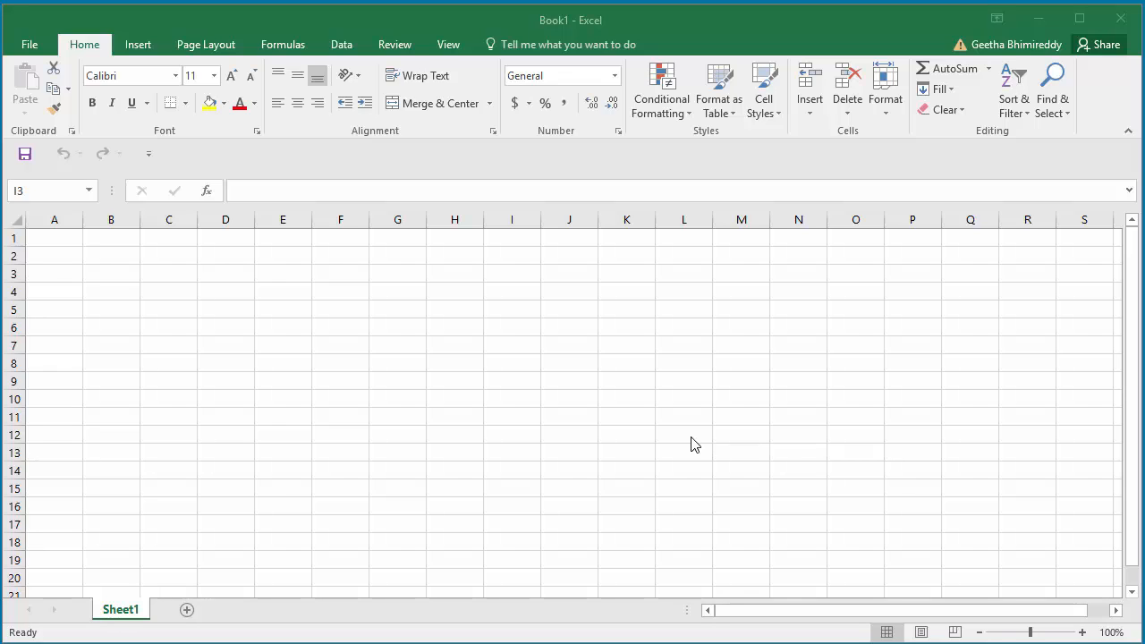
mouse_move(204, 132)
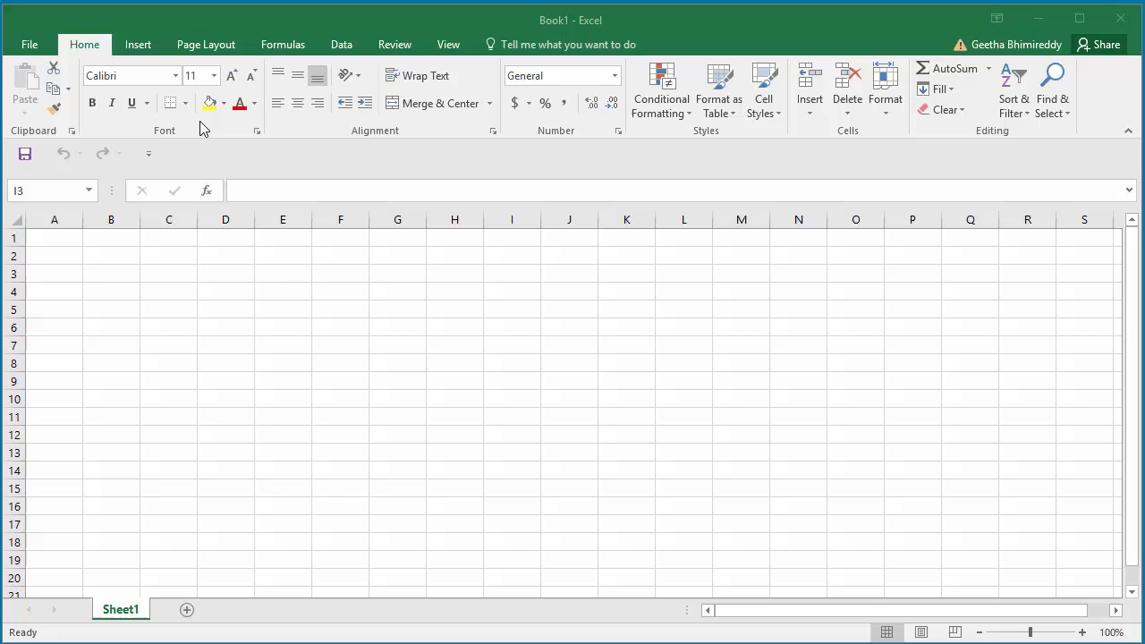
Right-click an empty ribbon area to show its context menu with Customize the Ribbon
right_click(203, 125)
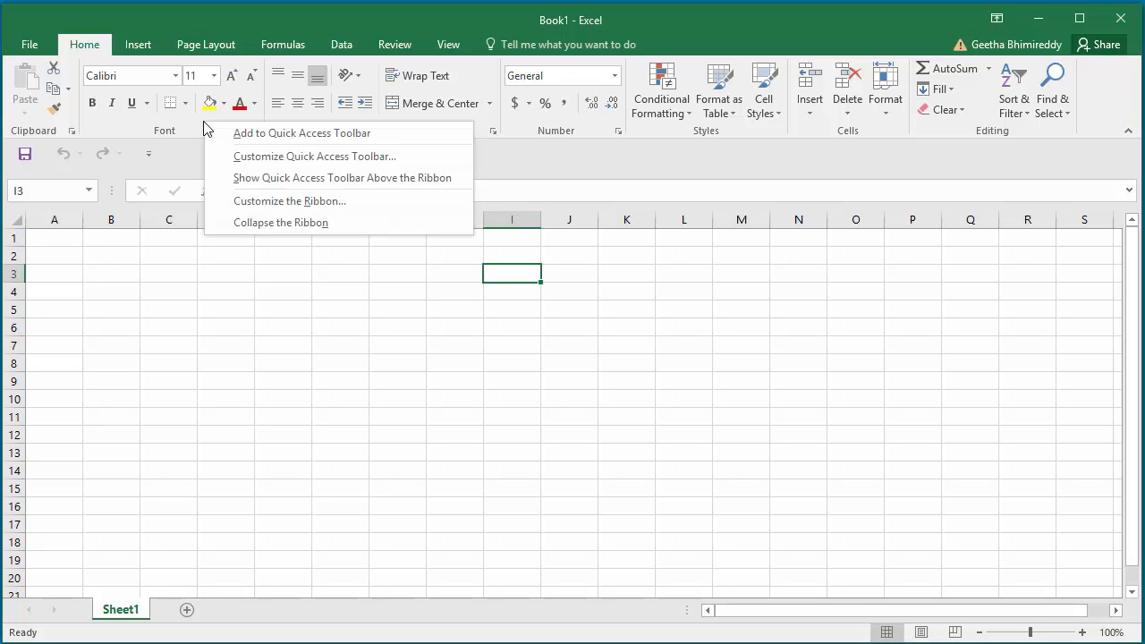
mouse_move(295, 206)
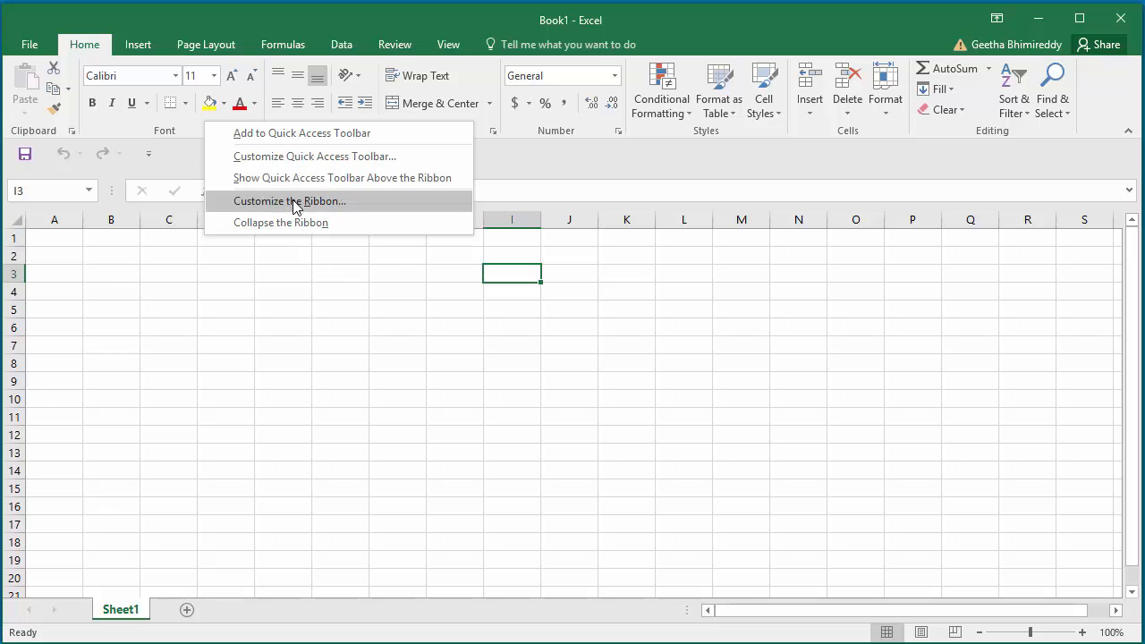
Open Customize the Ribbon settings and select Review in the Main Tabs list
left_click(290, 201)
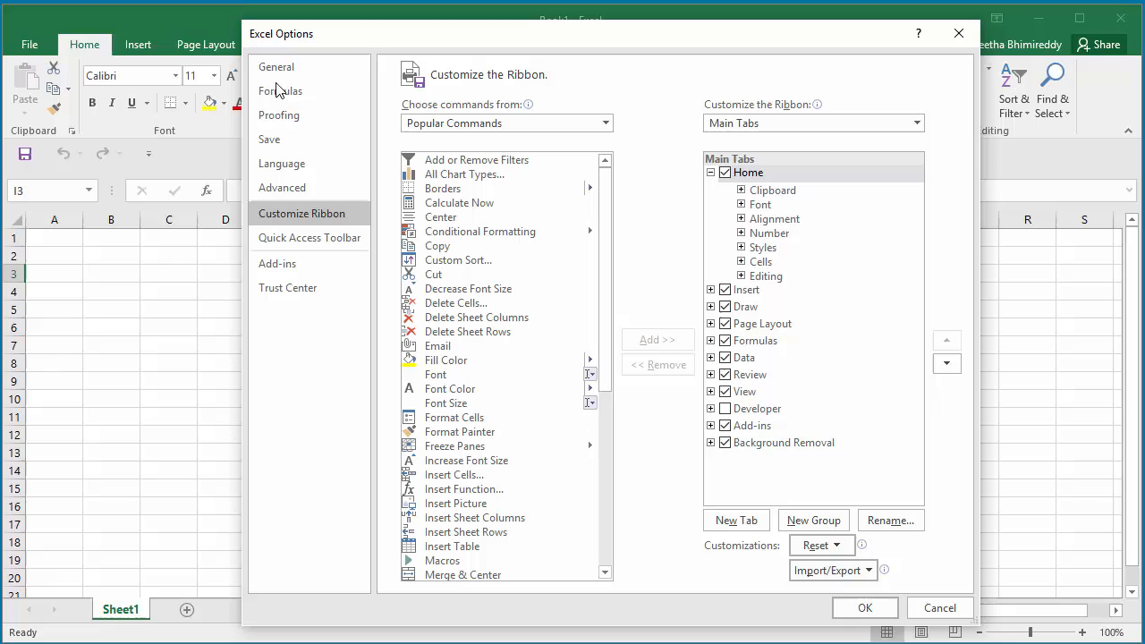
mouse_move(307, 46)
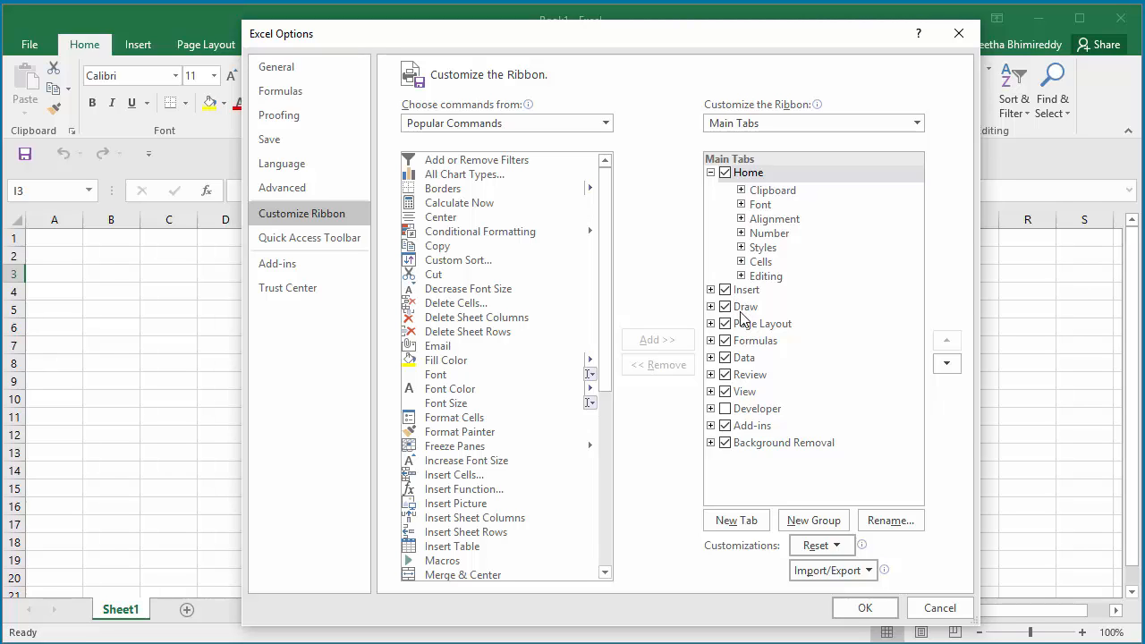
mouse_move(757, 388)
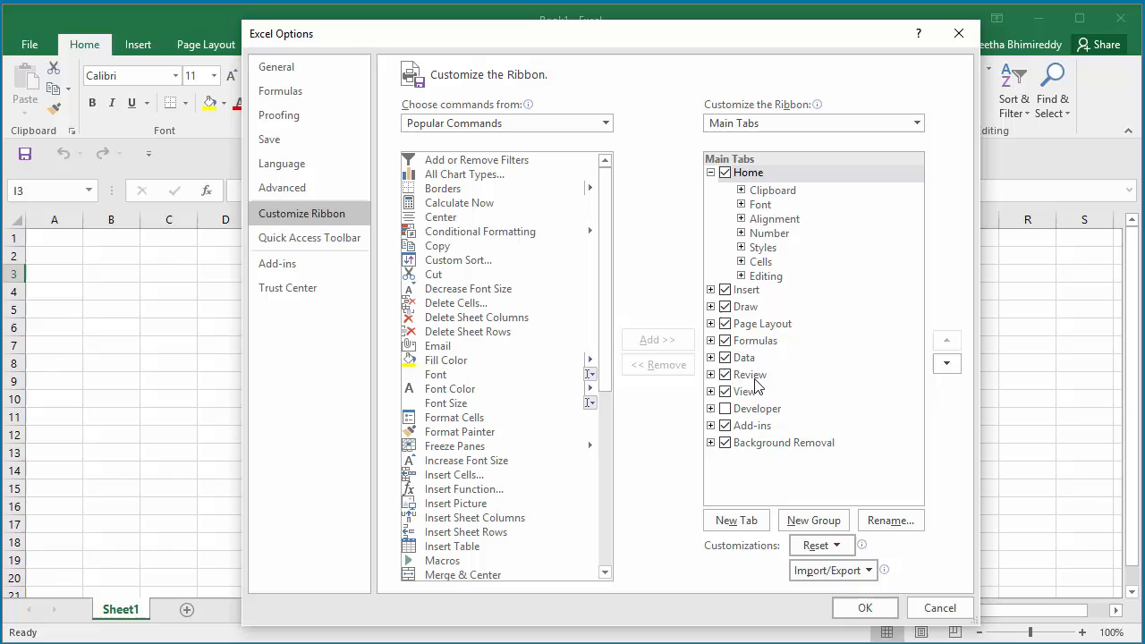
left_click(748, 374)
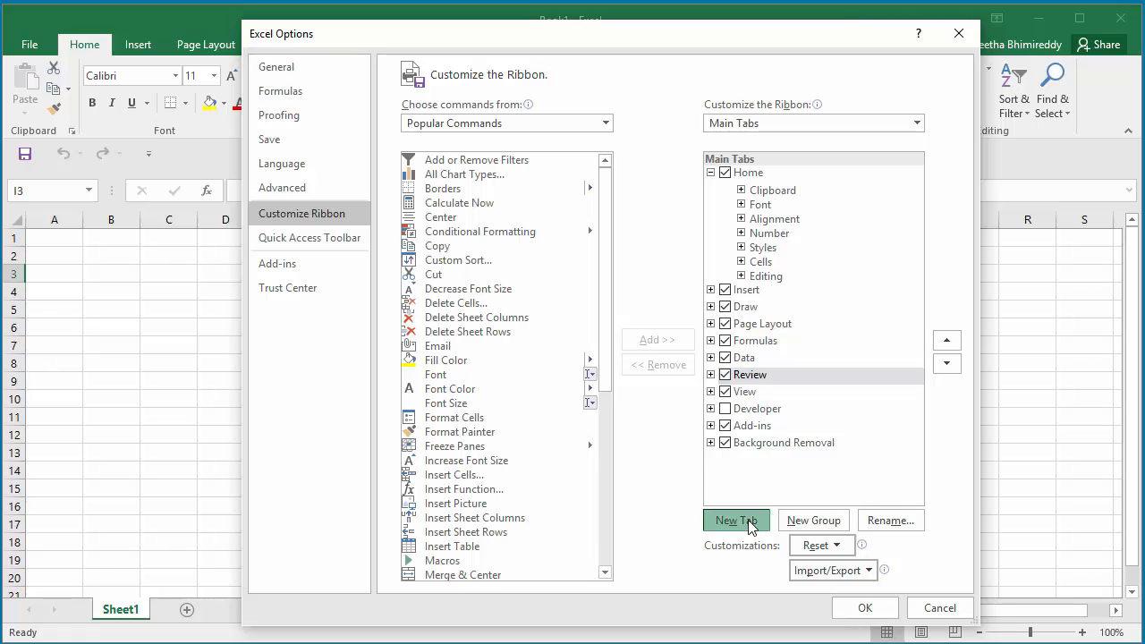
Add a New Tab (Custom) with its empty group after Review, and select it
left_click(736, 520)
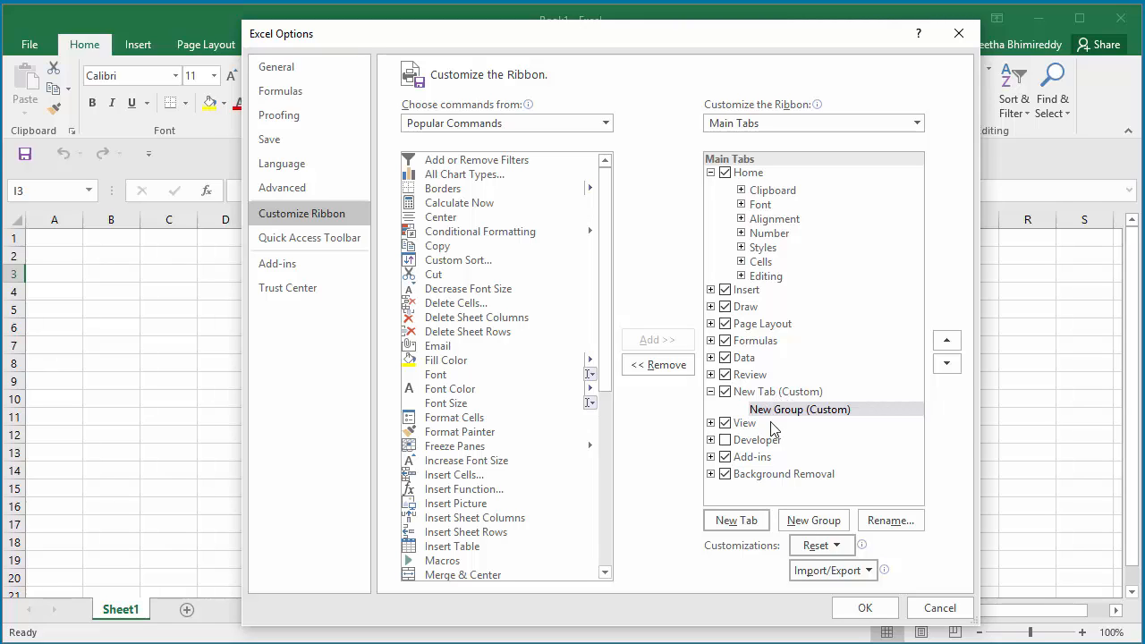
mouse_move(791, 418)
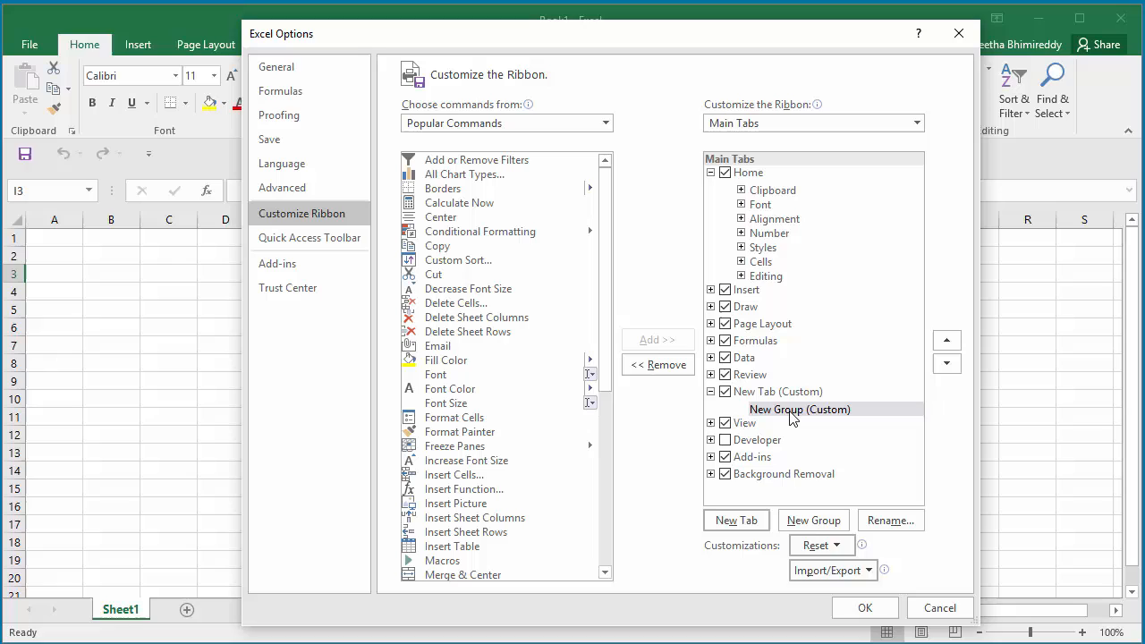
mouse_move(764, 393)
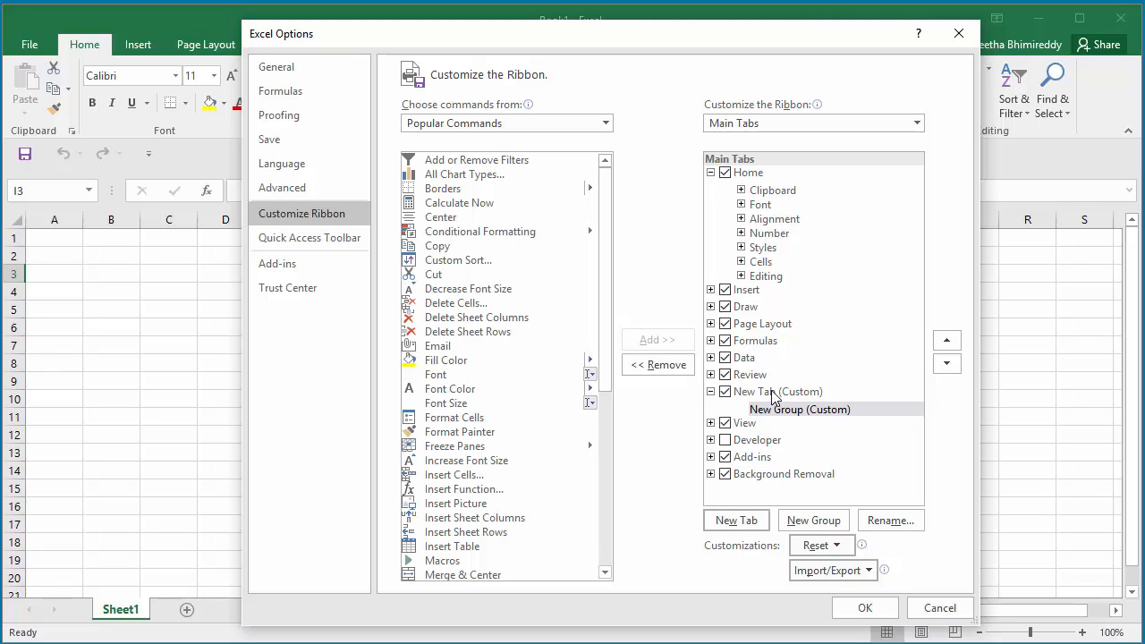
left_click(773, 392)
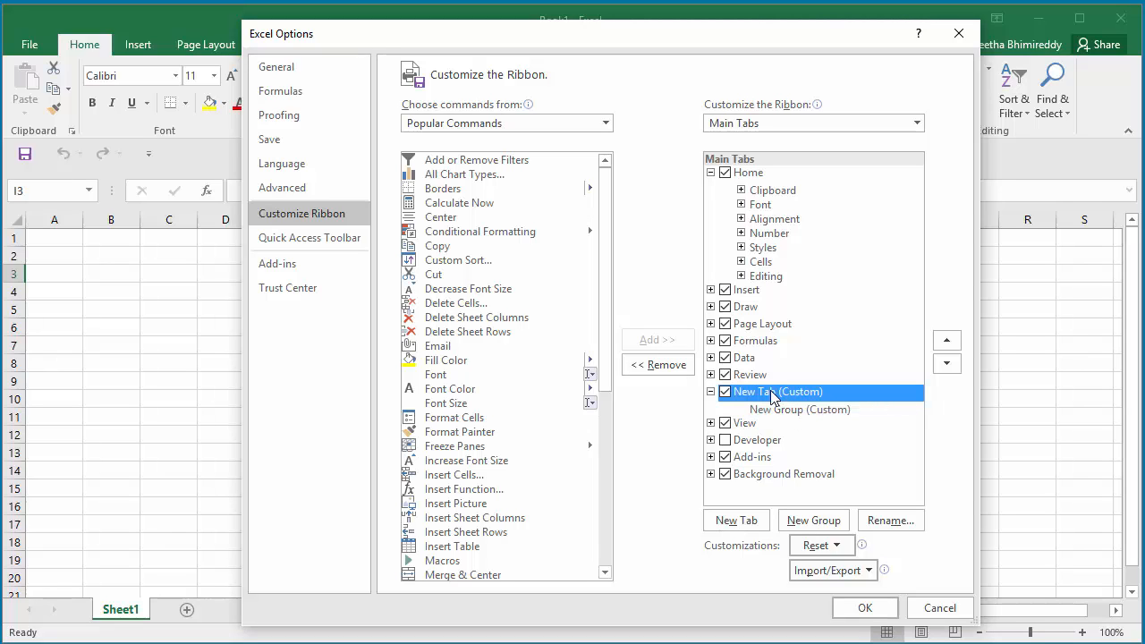
Rename New Tab (Custom) to 'Custom Tab1'
right_click(761, 392)
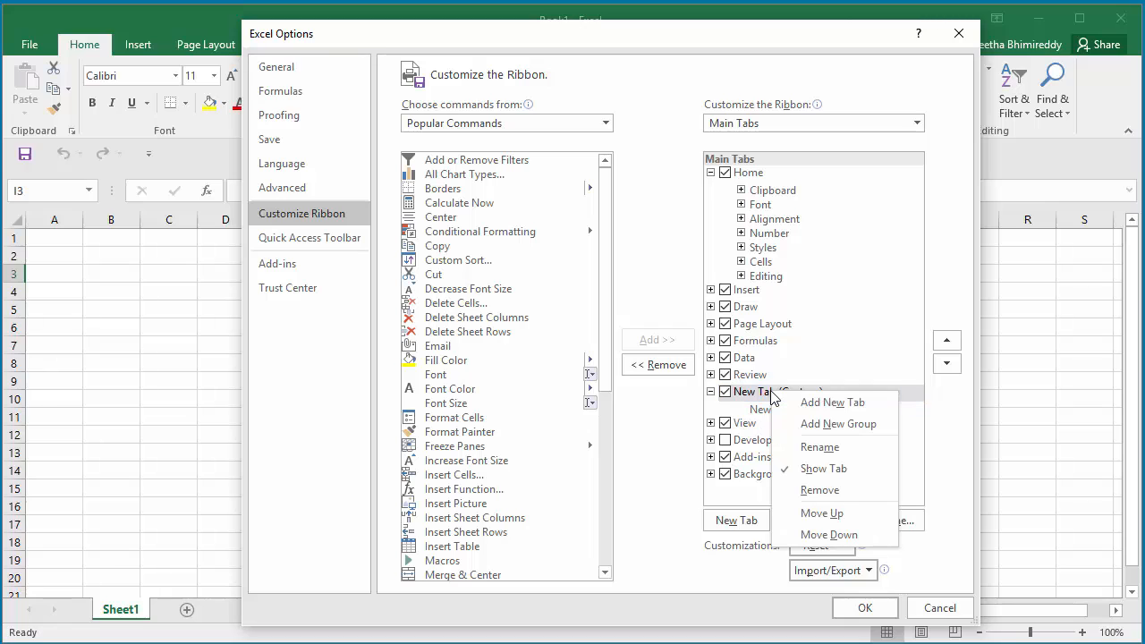
mouse_move(822, 469)
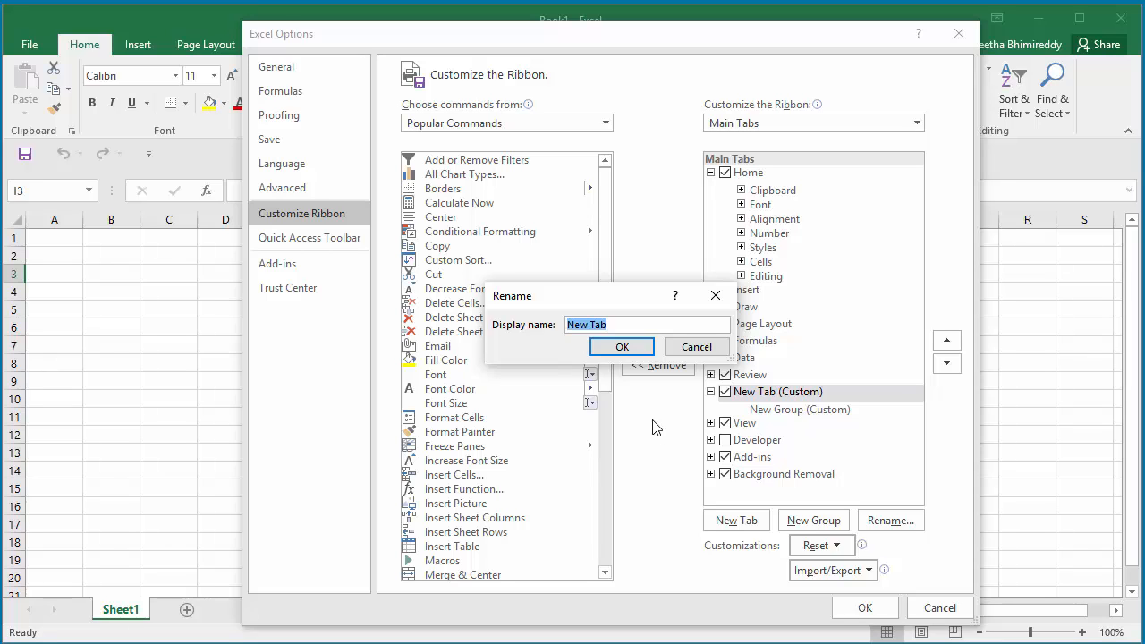
type("Custom")
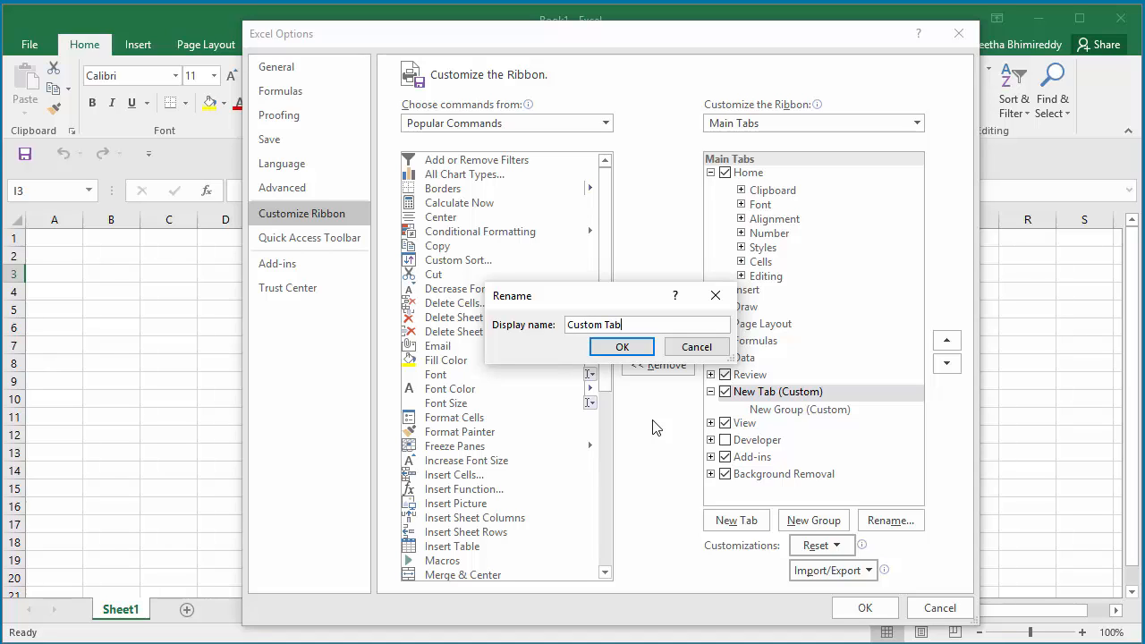
type("1")
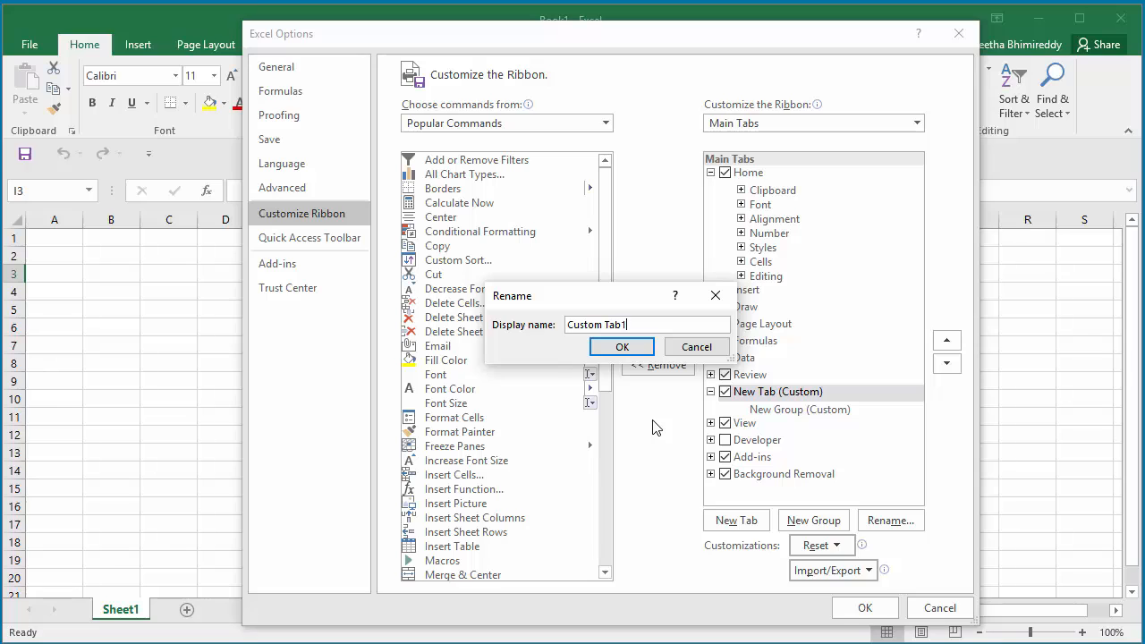
left_click(621, 346)
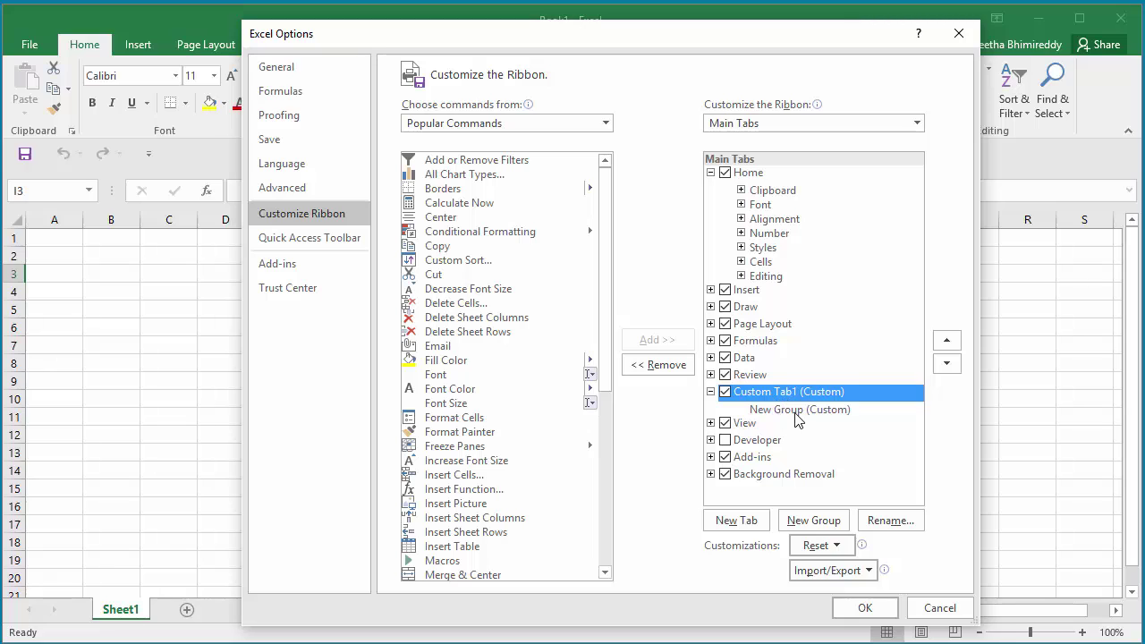
Rename New Group (Custom) under Custom Tab1 to 'Custom Group1'
left_click(799, 409)
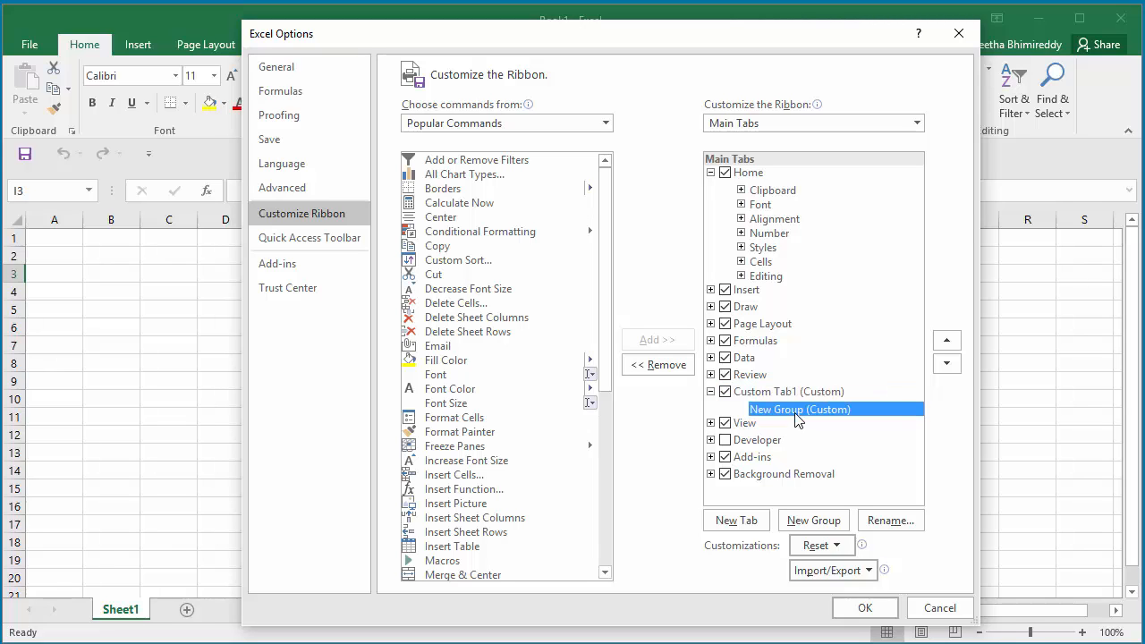
right_click(799, 409)
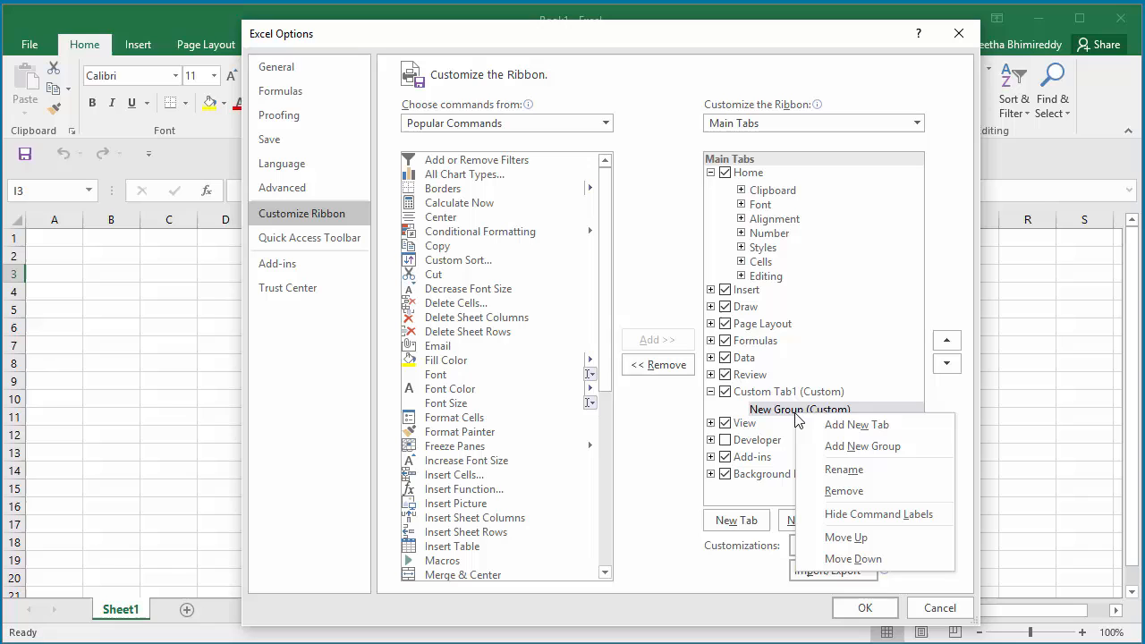
left_click(843, 469)
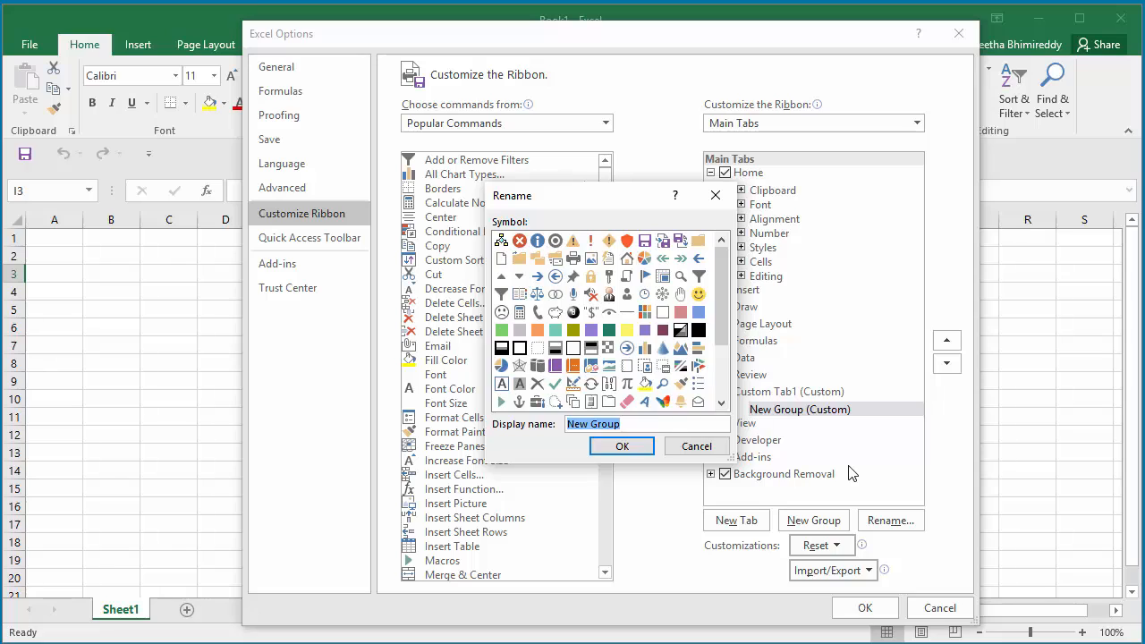
left_click(657, 424)
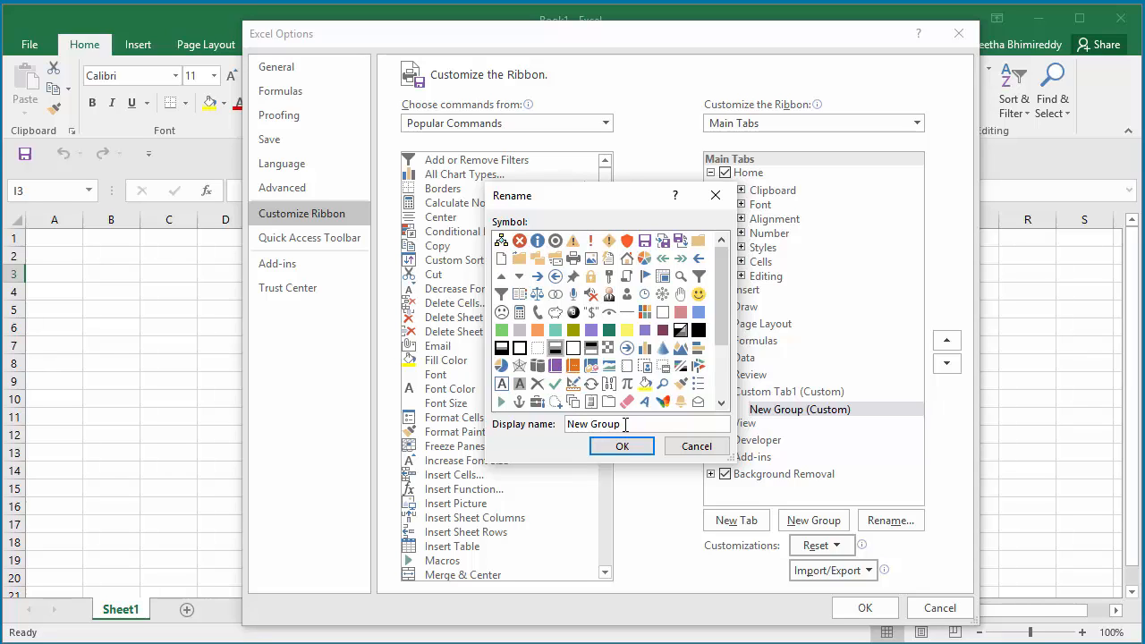
triple_click(593, 424)
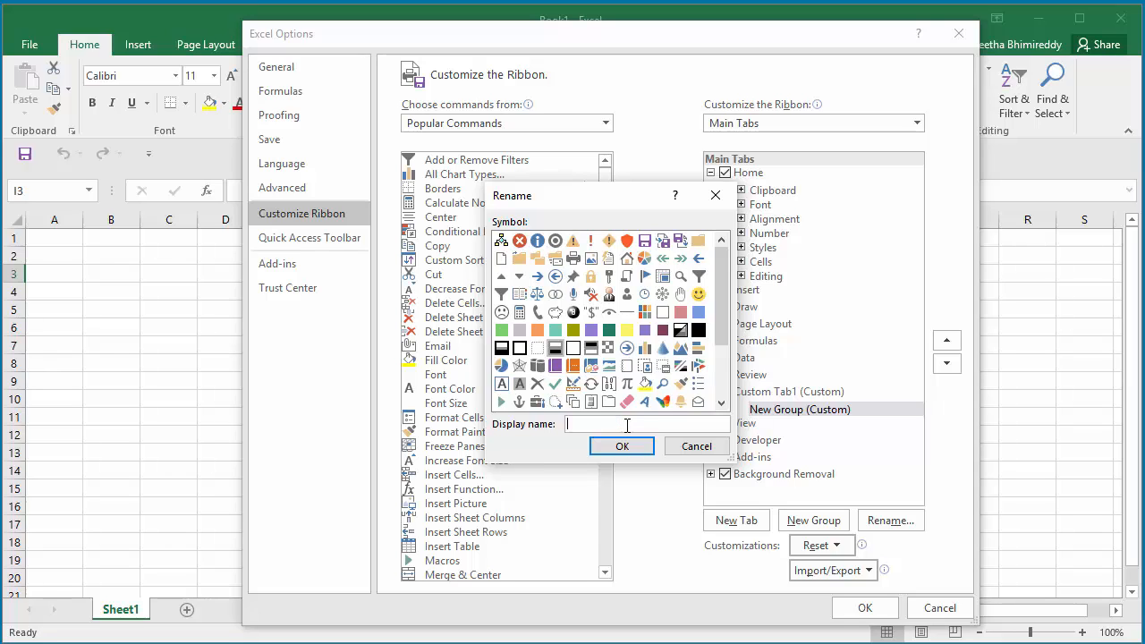
type("Custom Group1")
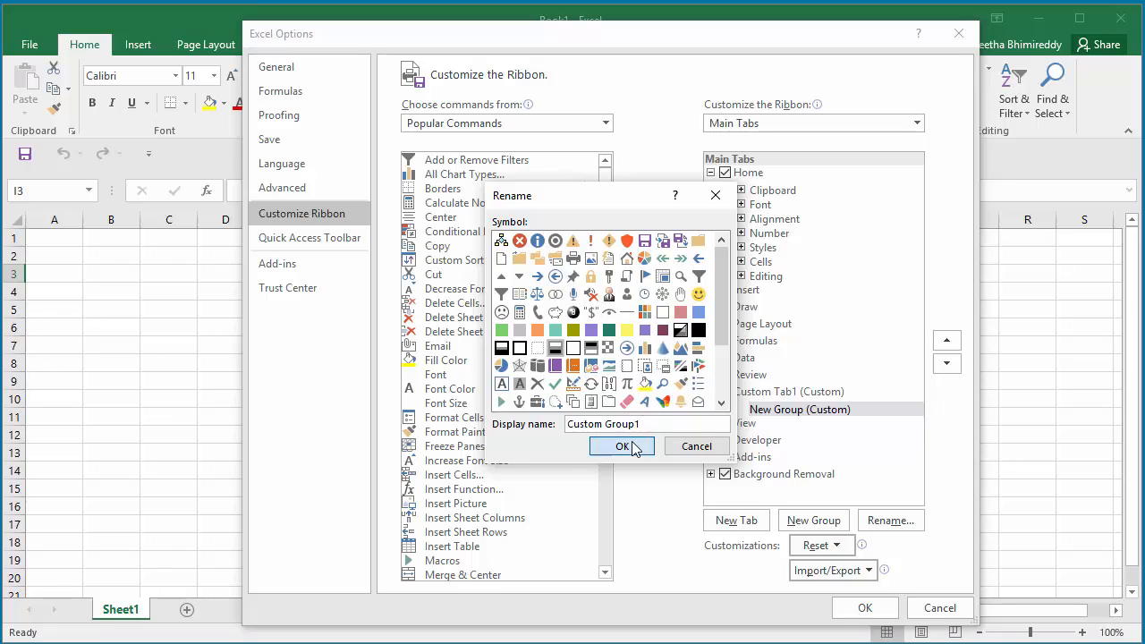
left_click(620, 446)
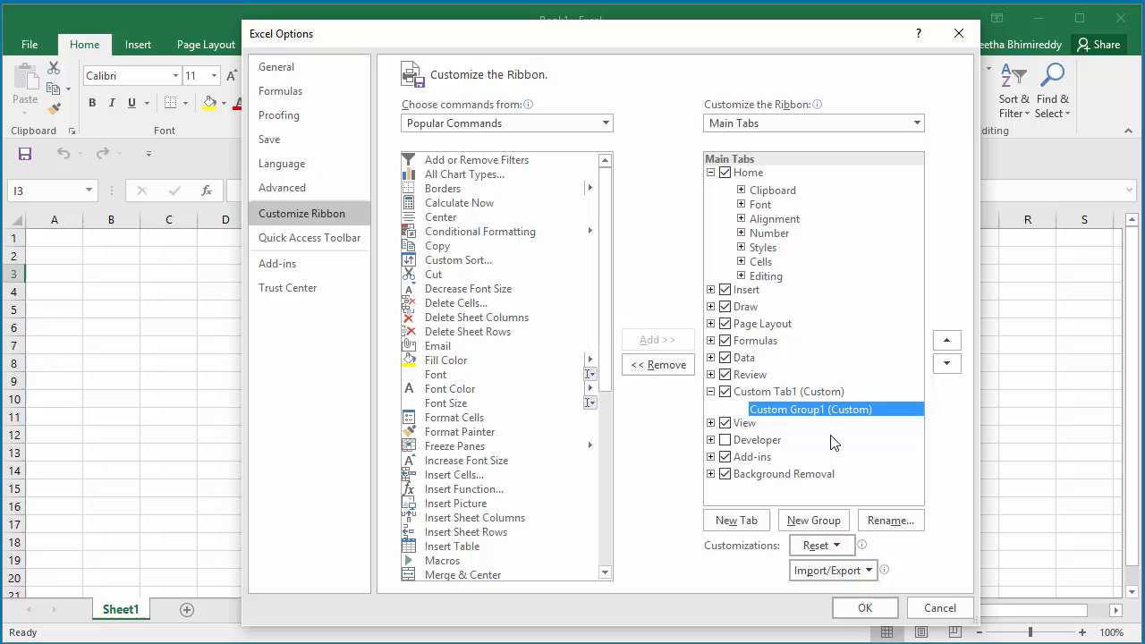
mouse_move(822, 434)
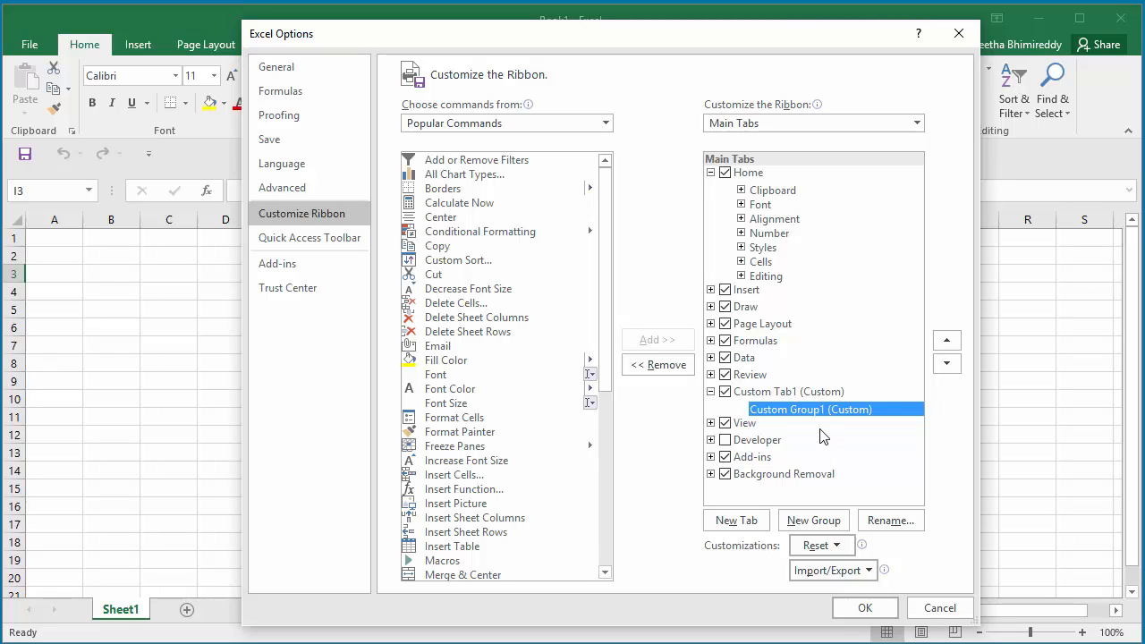
mouse_move(798, 420)
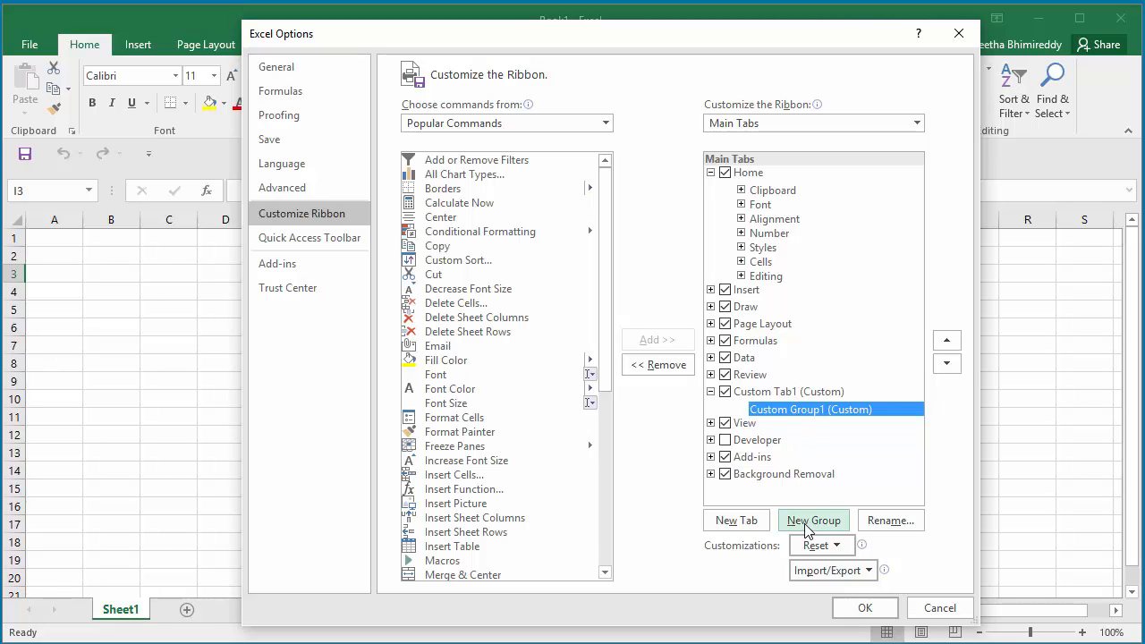
Add a second New Group (Custom) below Custom Group1 in Custom Tab1
left_click(813, 521)
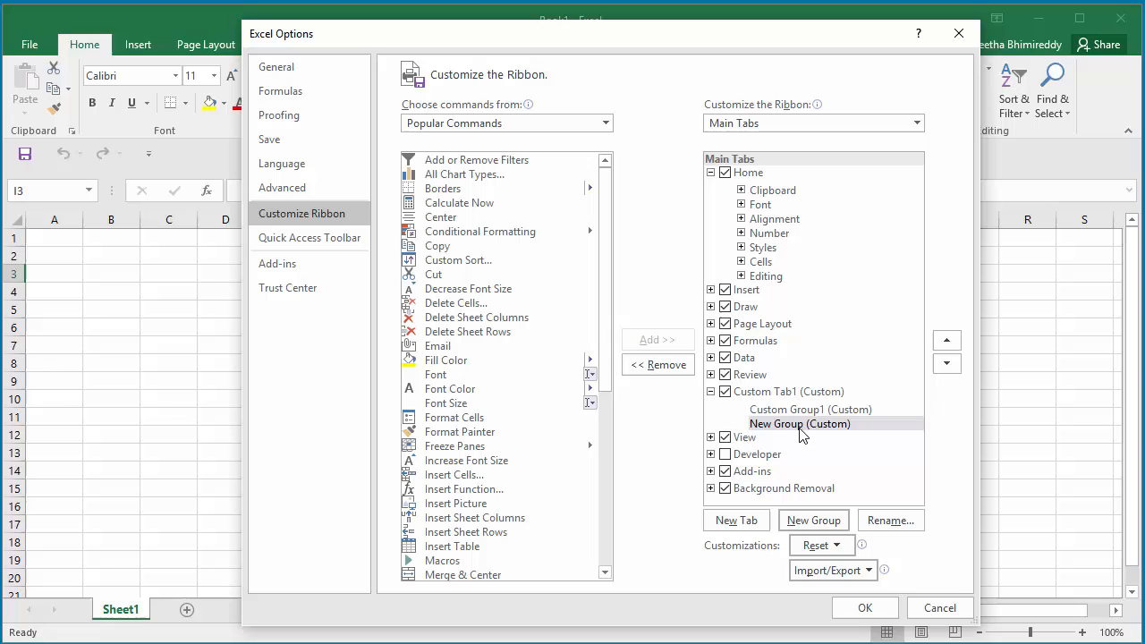
Rename the second New Group (Custom) to 'Custom Group2'
right_click(798, 423)
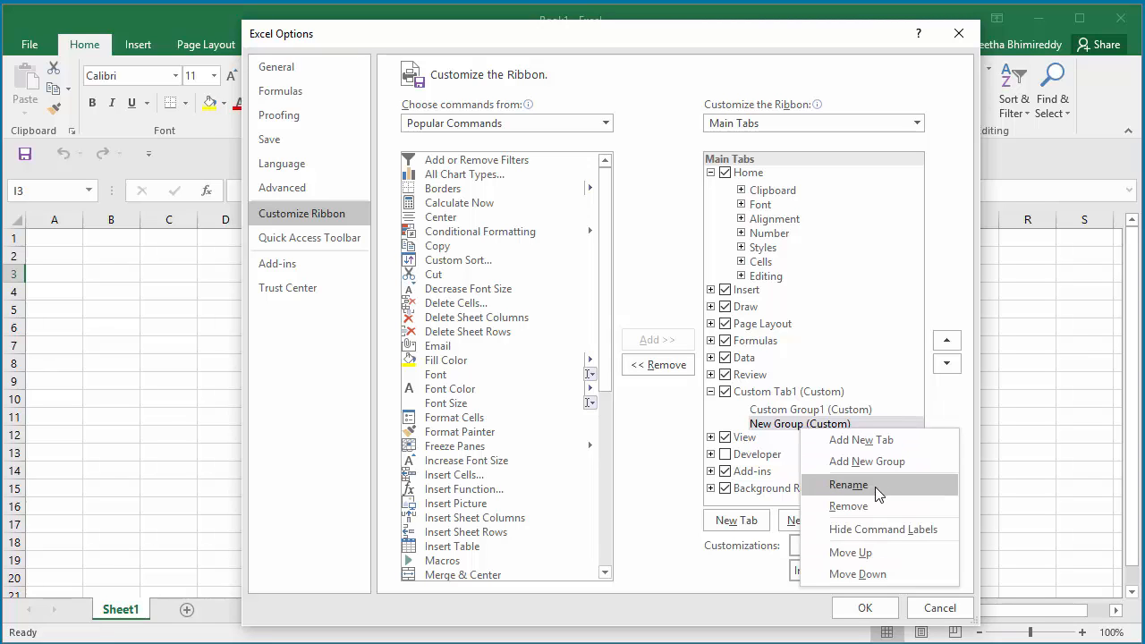
left_click(848, 484)
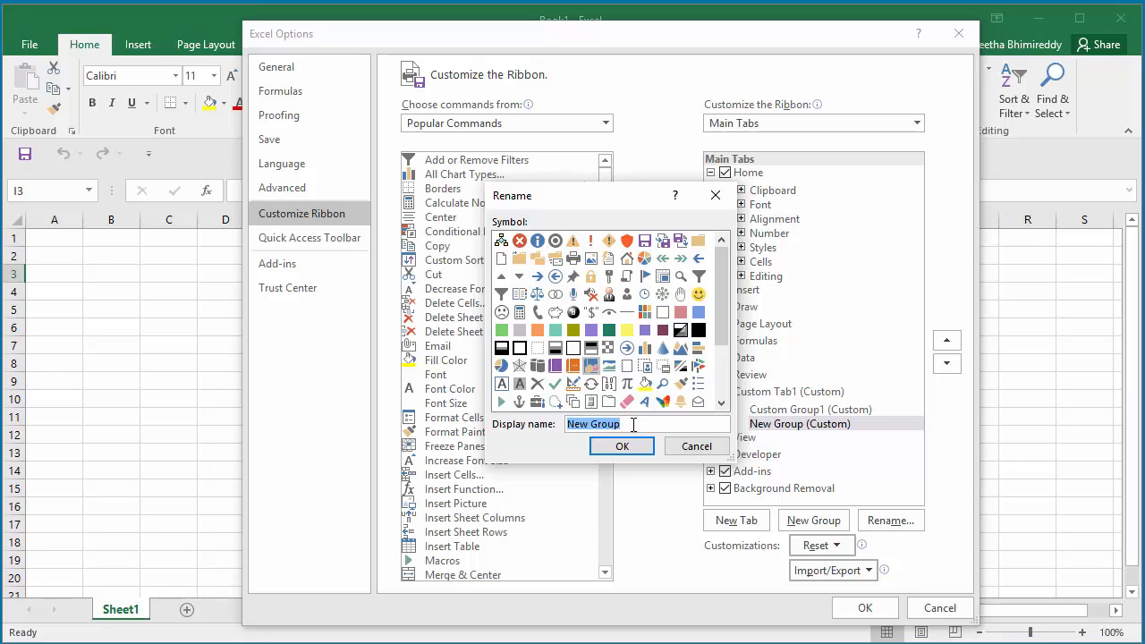
type("Custom")
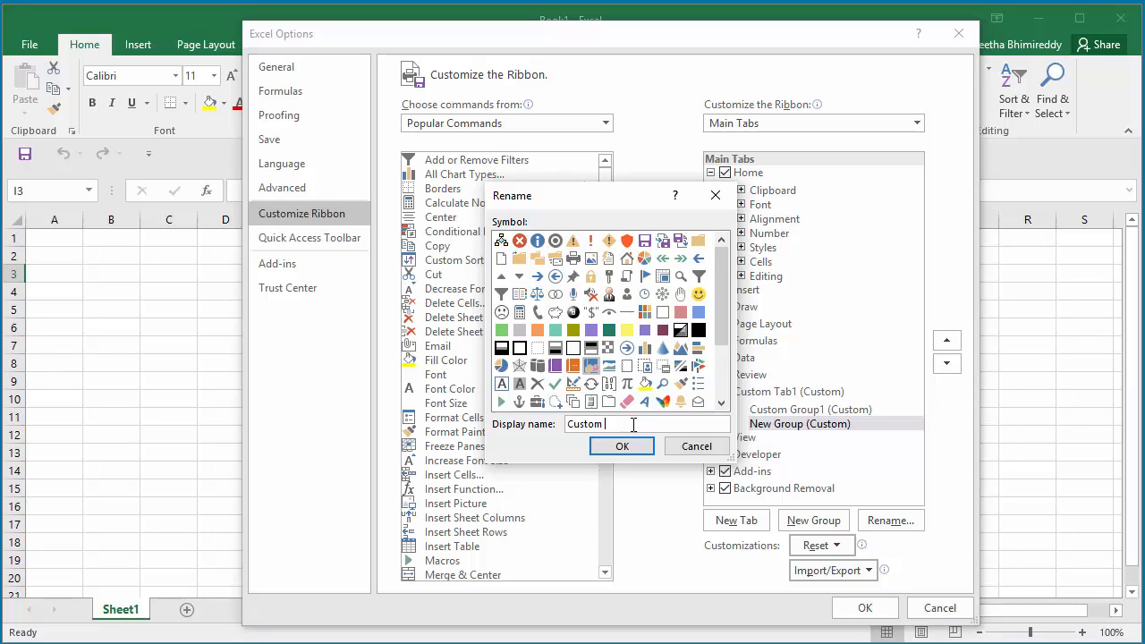
type("Group2")
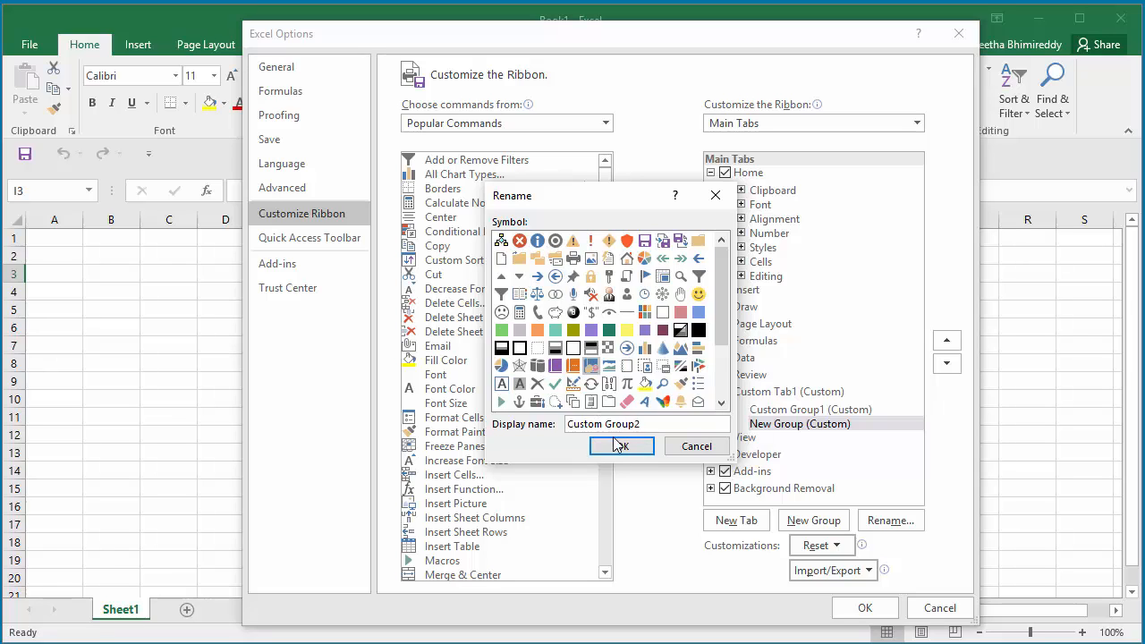
left_click(620, 446)
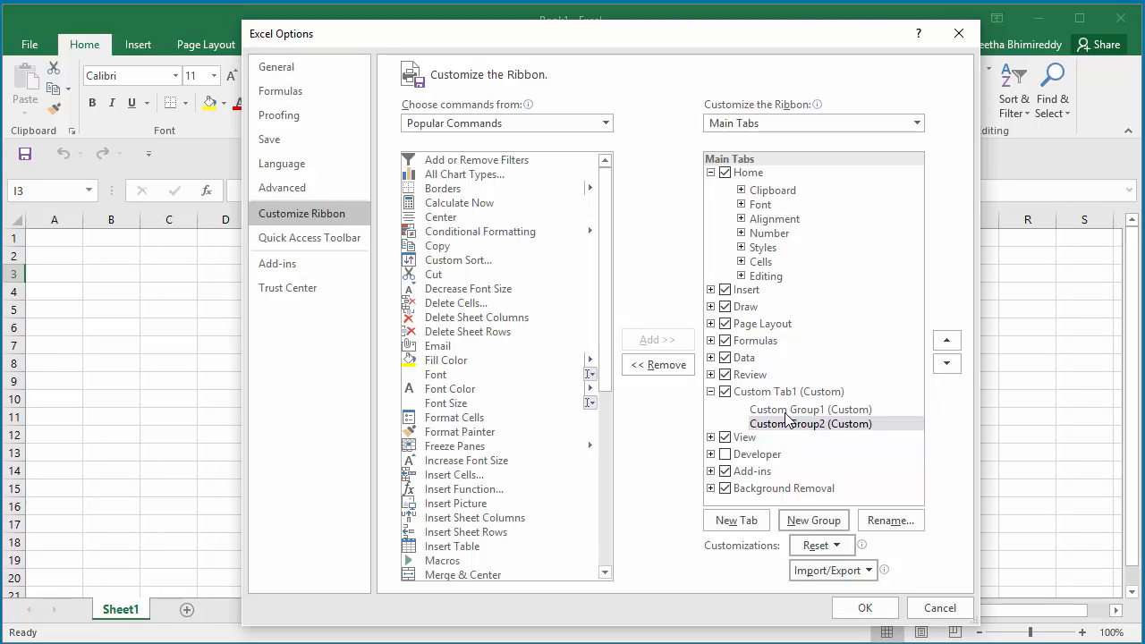
Add the Email and Delete Cells commands to Custom Group1
left_click(810, 409)
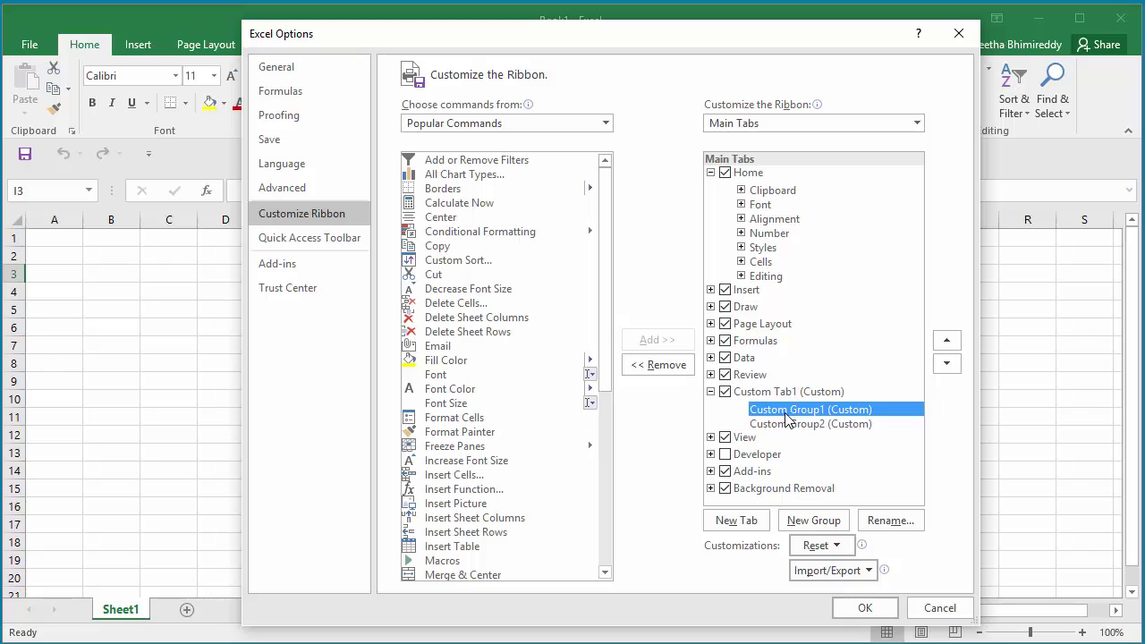
mouse_move(534, 365)
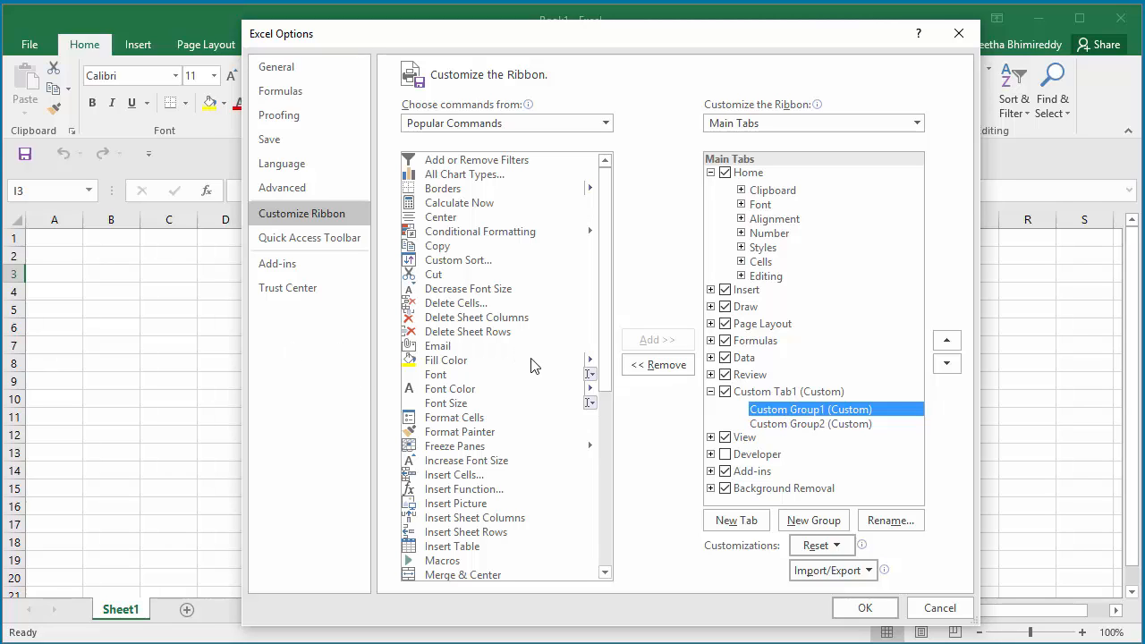
mouse_move(535, 367)
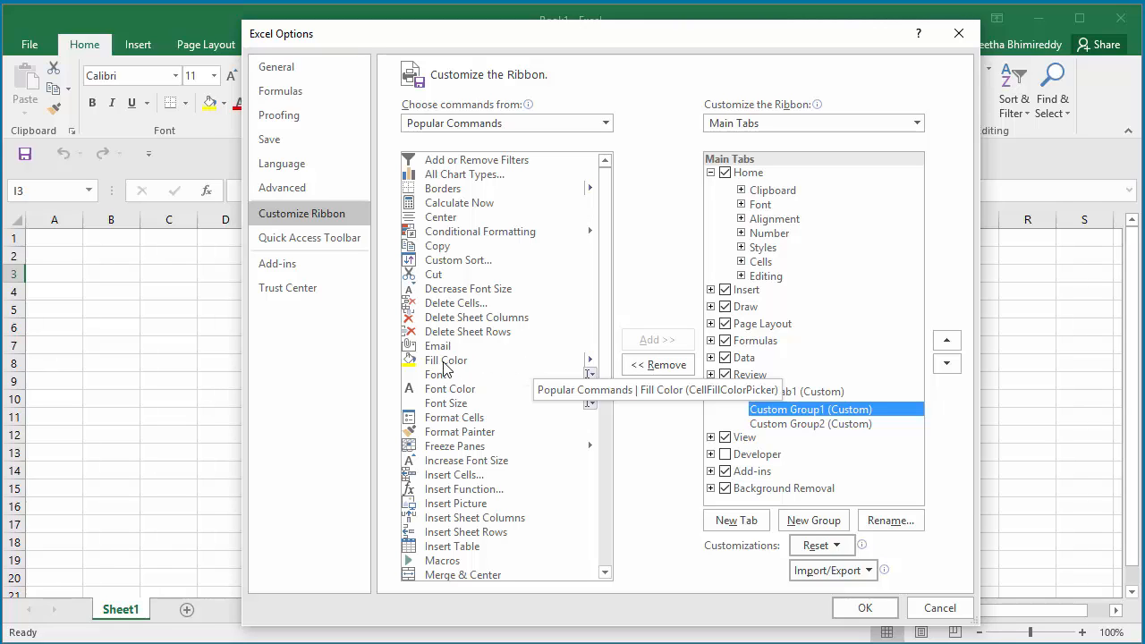
mouse_move(438, 345)
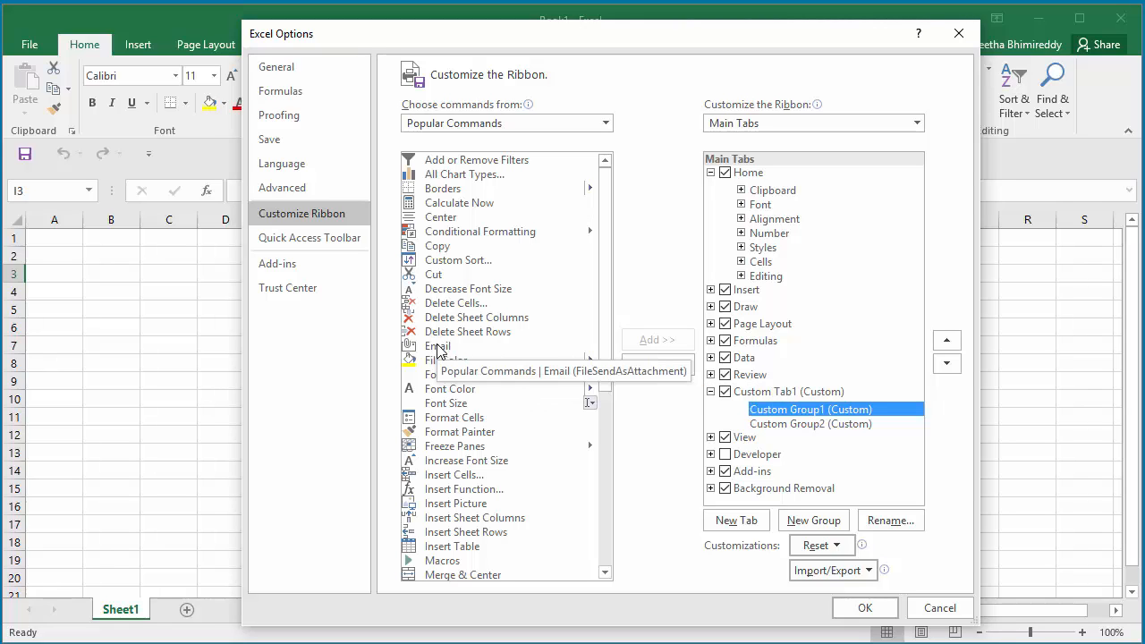
left_click(439, 345)
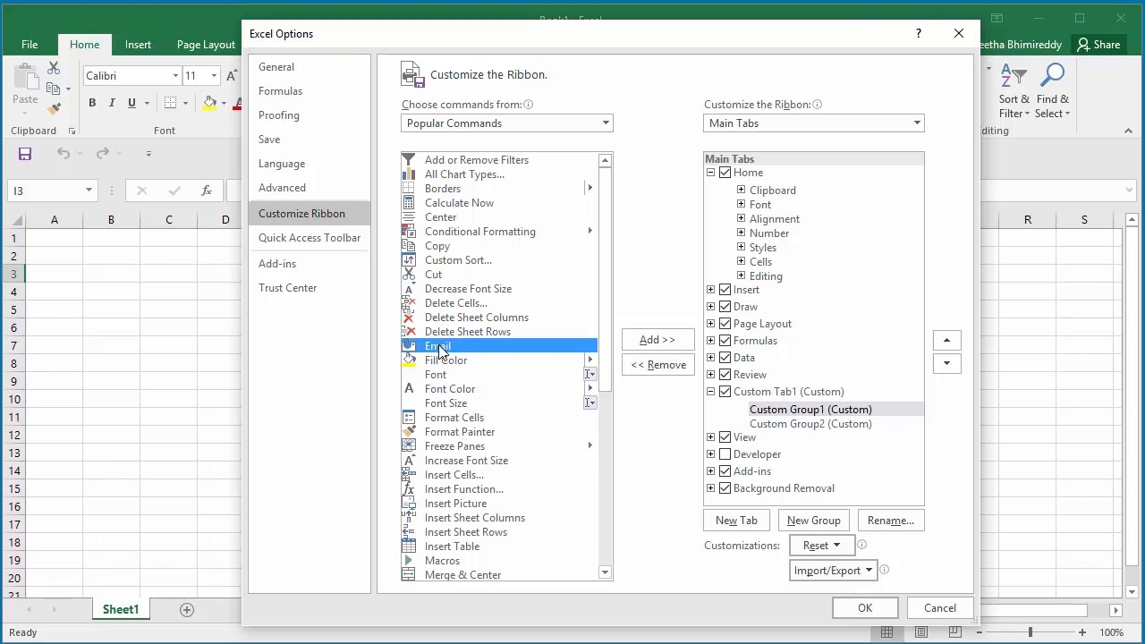
left_click(657, 339)
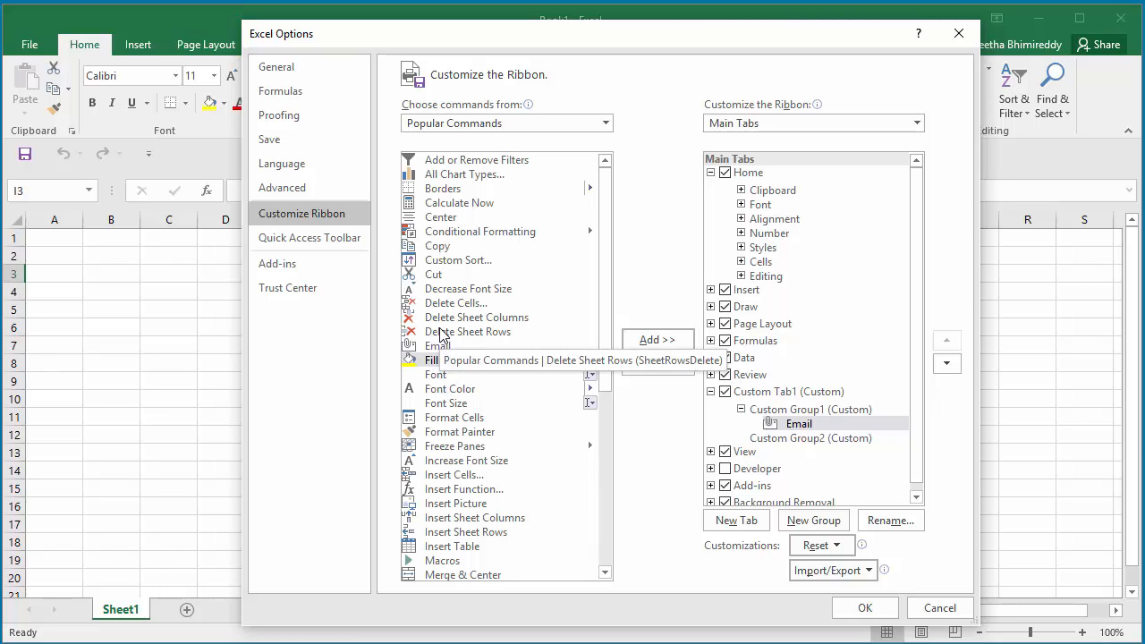
left_click(457, 303)
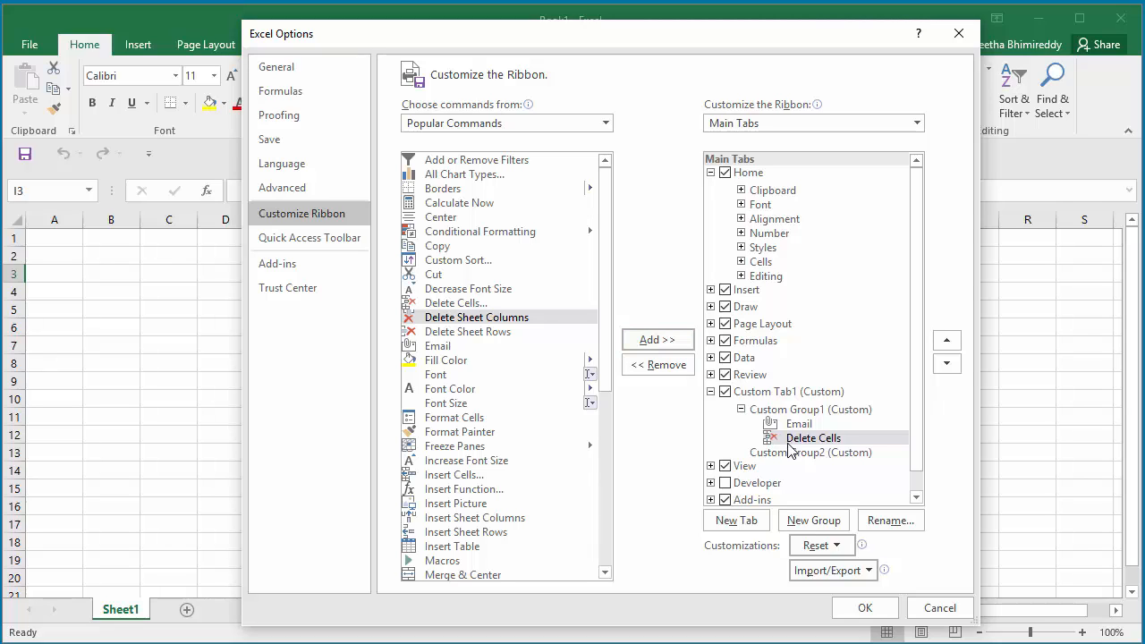
left_click(812, 451)
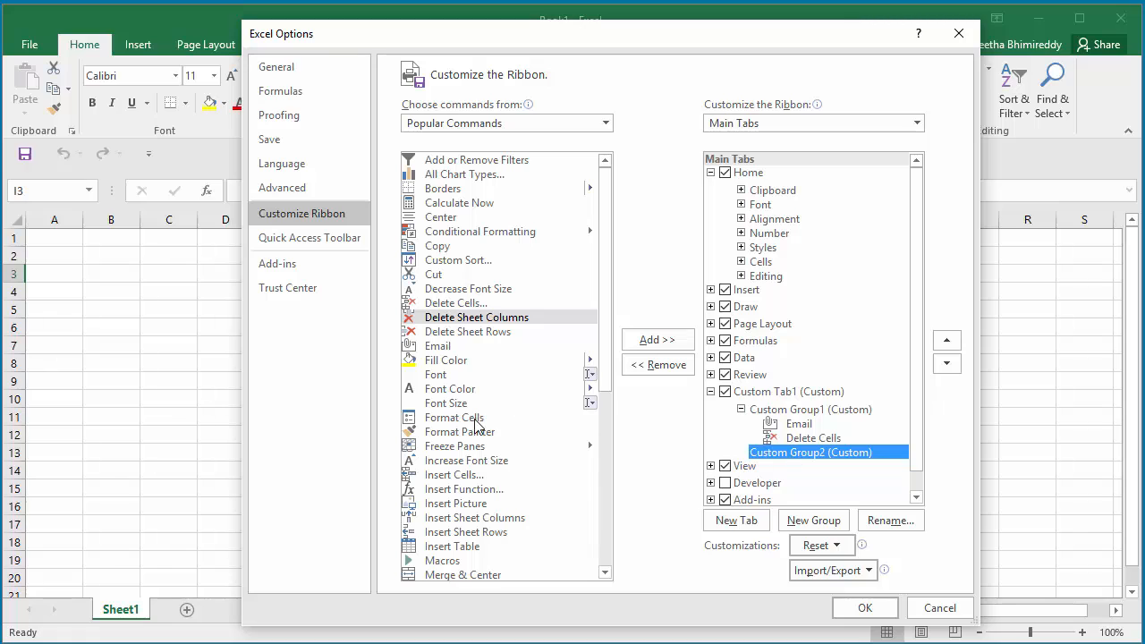
Add Format Cells and Freeze Panes commands to Custom Group2
left_click(453, 417)
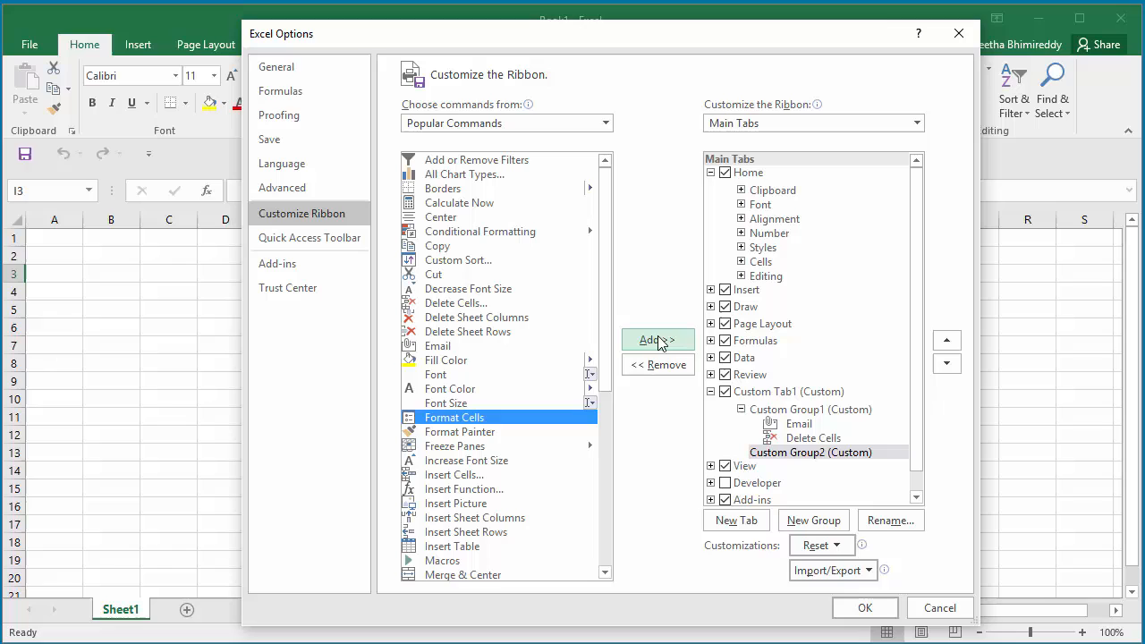
left_click(657, 340)
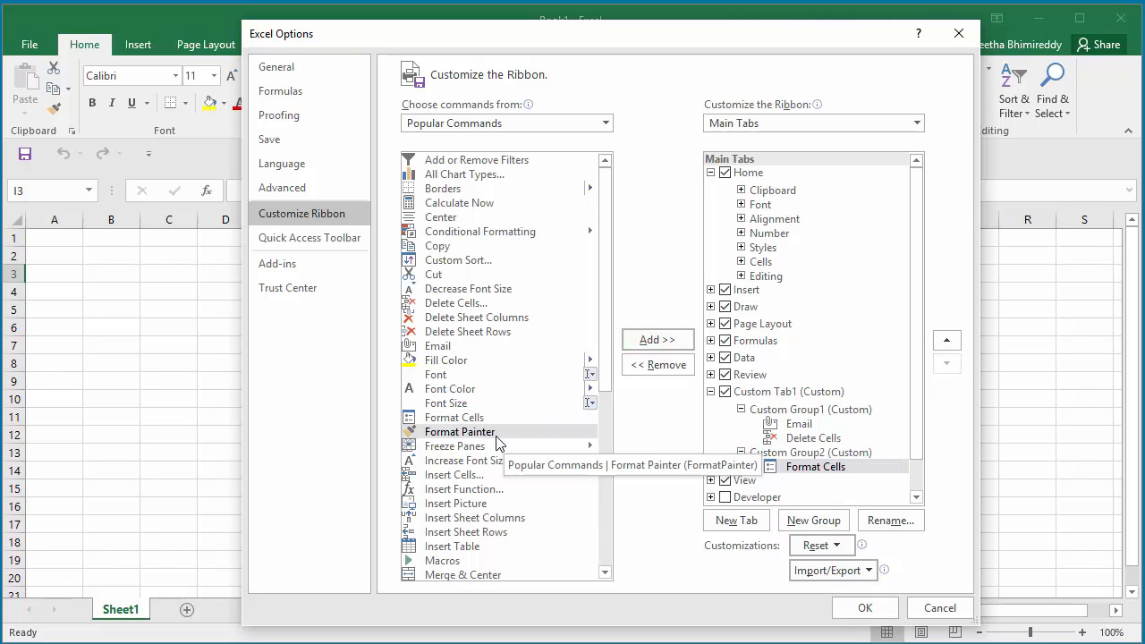
mouse_move(455, 446)
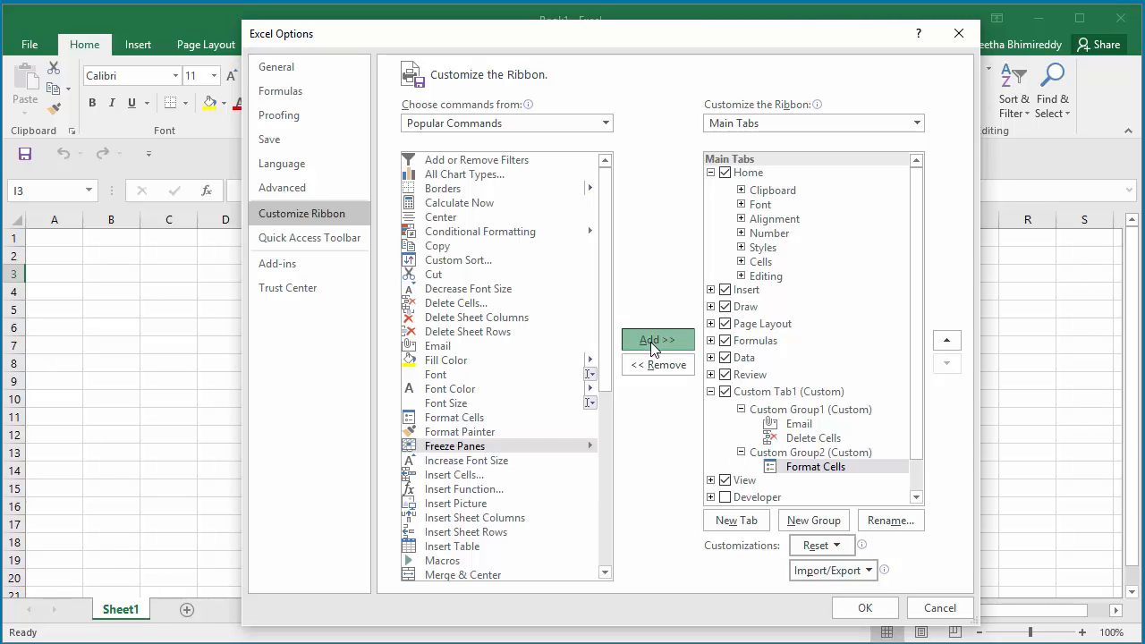
left_click(657, 340)
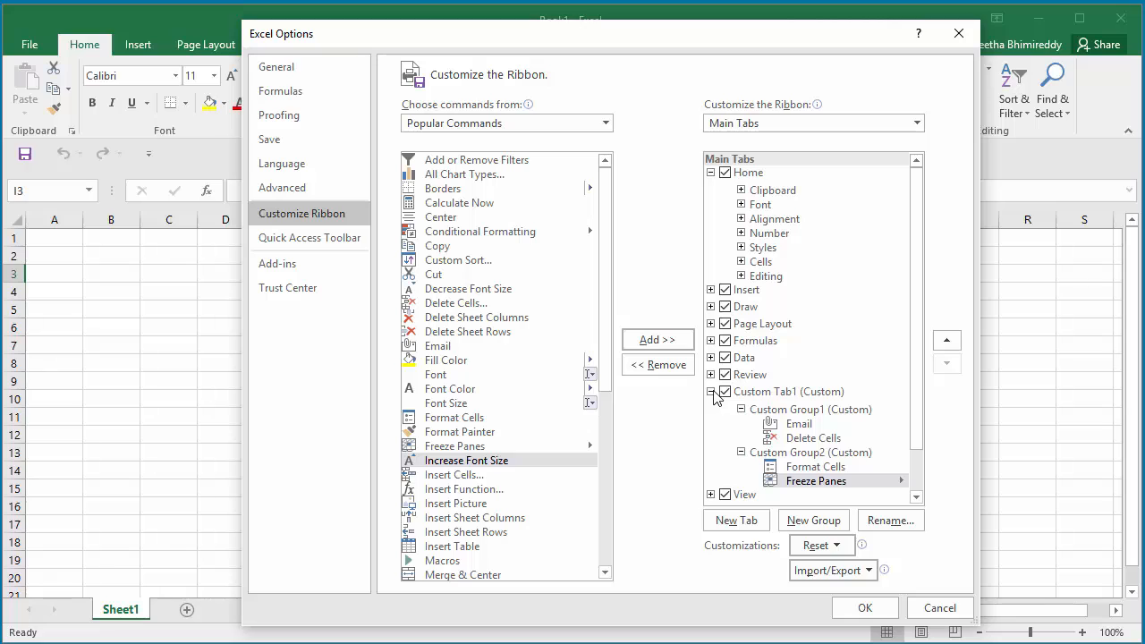
mouse_move(733, 401)
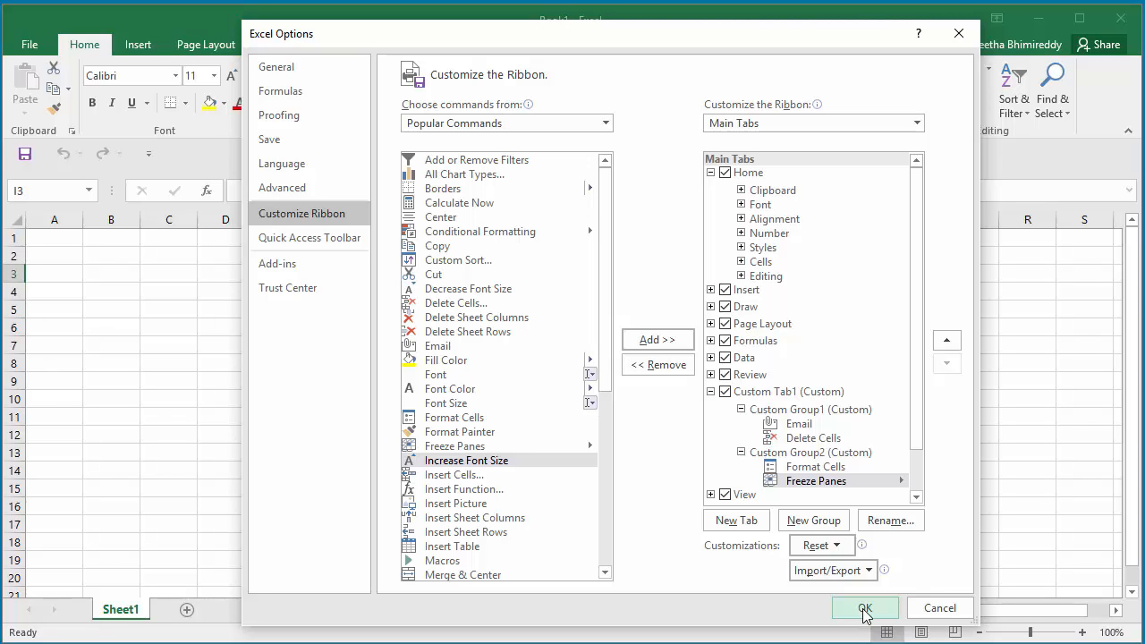
Confirm Excel Options so Custom Tab1 appears on the ribbon after Review
left_click(864, 607)
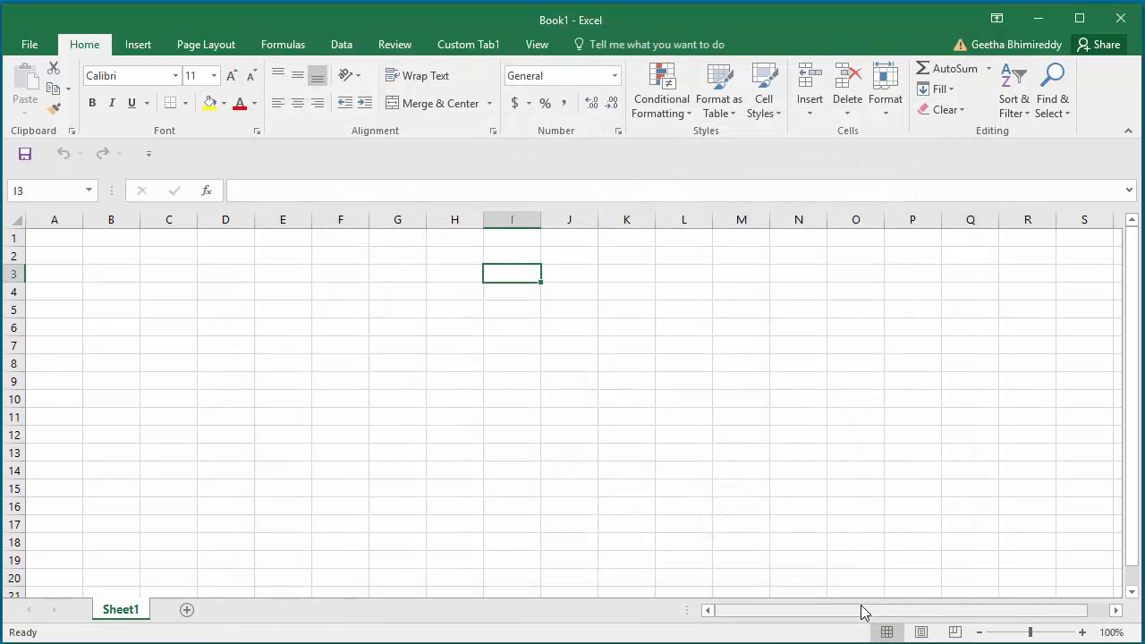
mouse_move(468, 44)
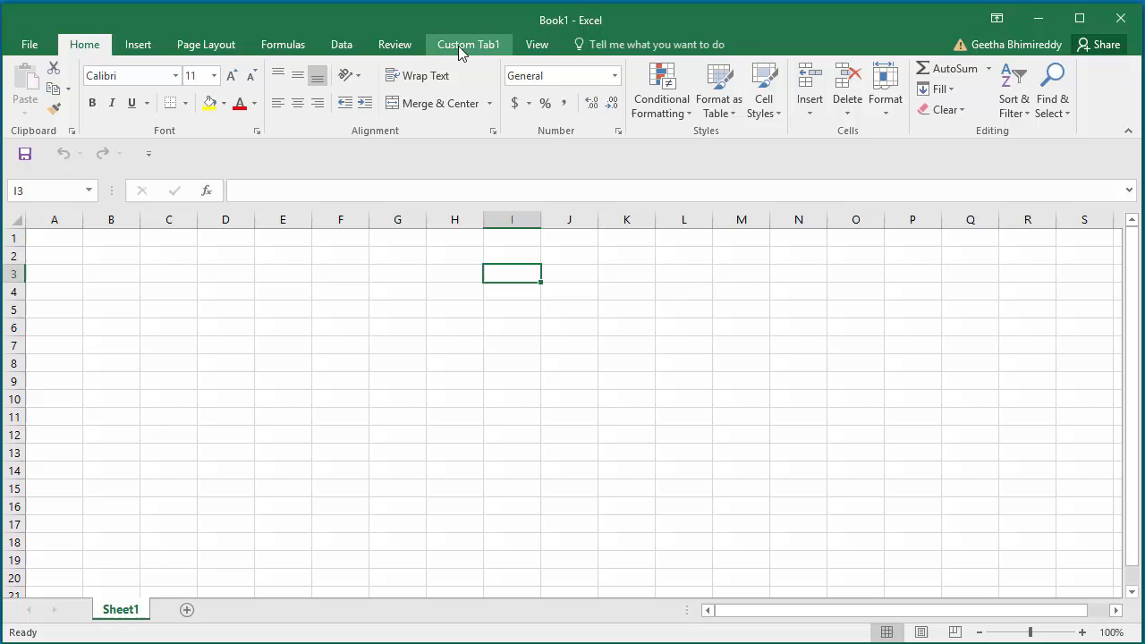
mouse_move(394, 50)
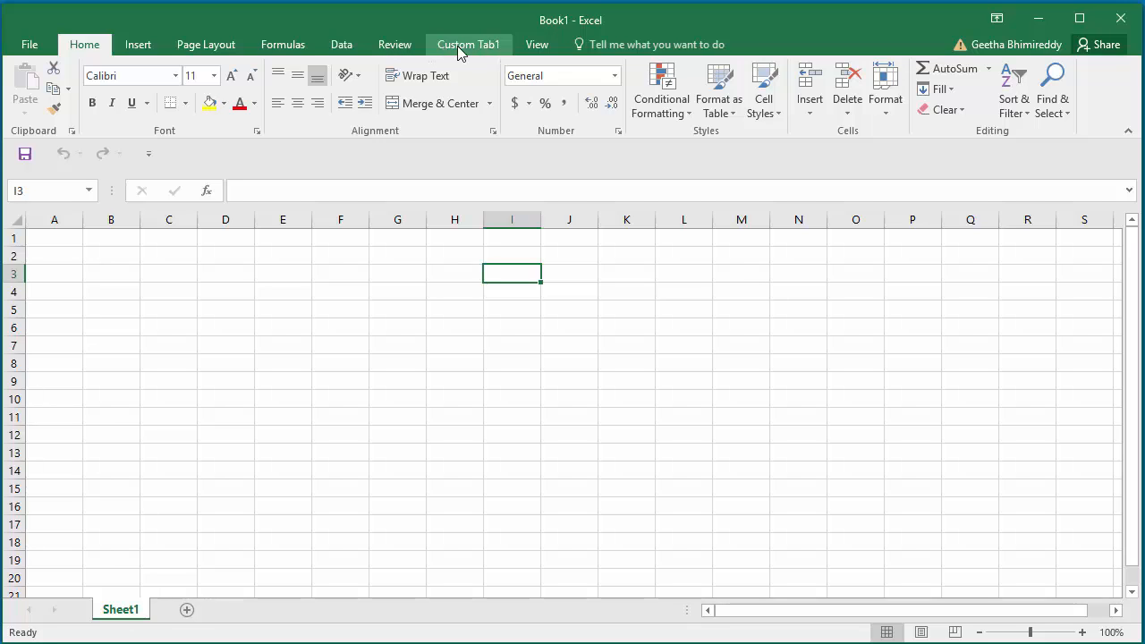
Display Custom Tab1 to confirm its Email, Delete Cells, Format Cells and Freeze Panes commands
left_click(466, 44)
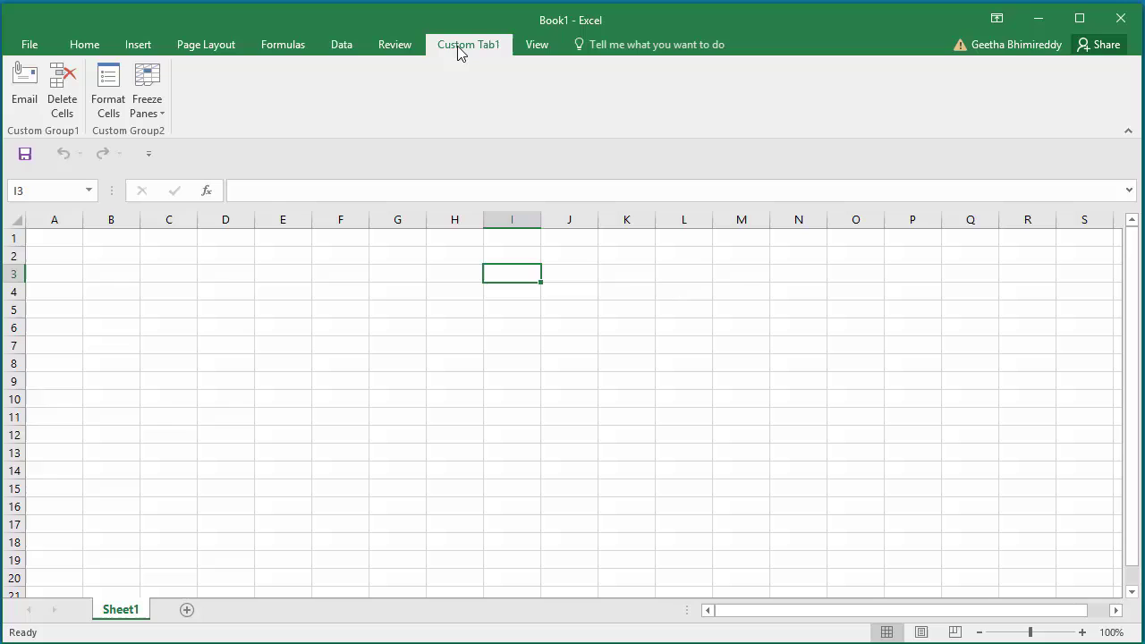
mouse_move(142, 145)
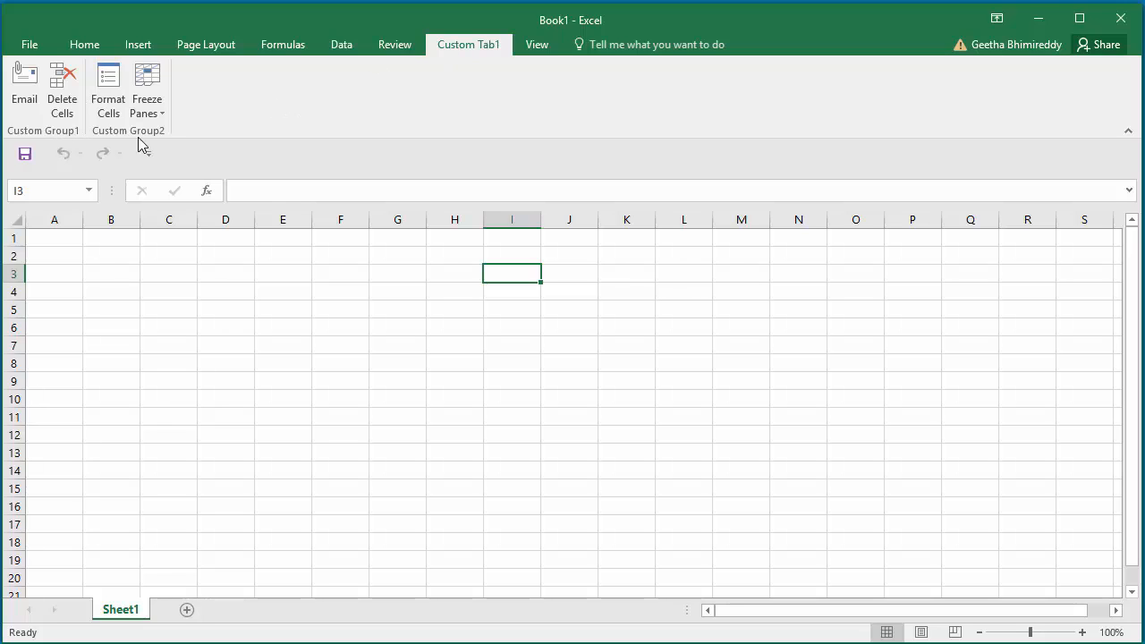
mouse_move(153, 139)
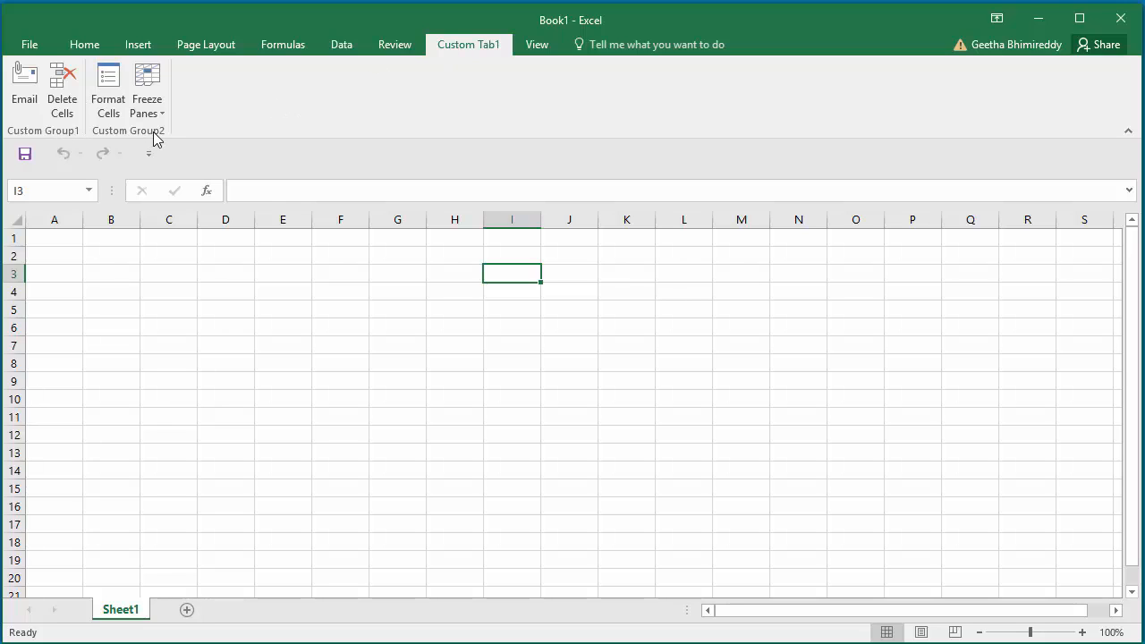